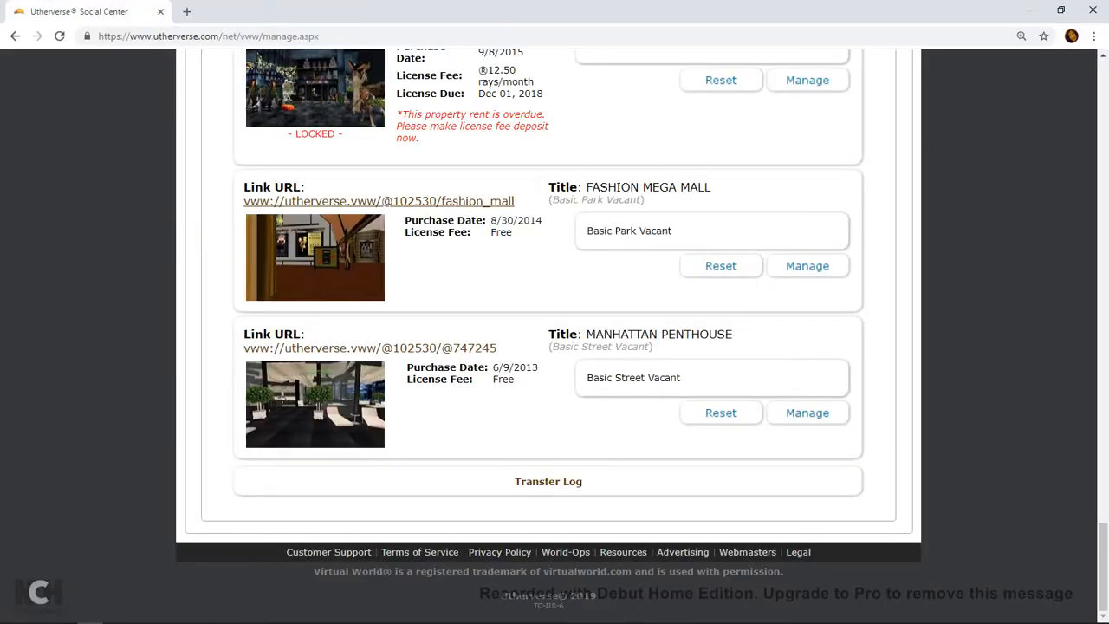
# Step: Show page 2 of My Designed Clothing, where the Cute Pets Yorkie props are listed
pyautogui.scroll(3)
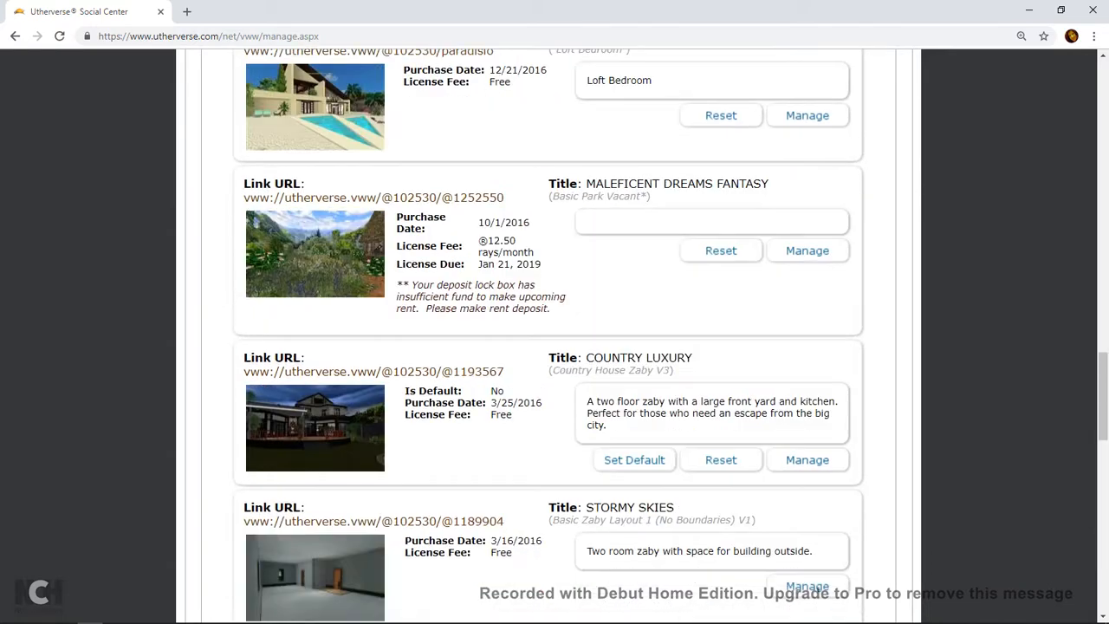
pyautogui.scroll(3)
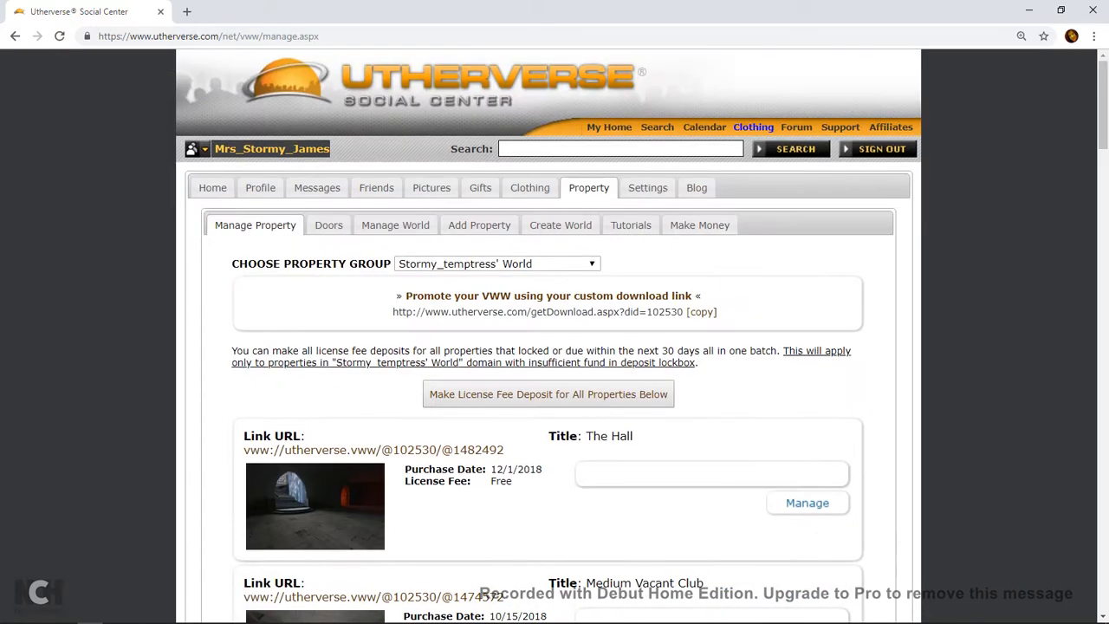
pyautogui.moveTo(752, 126)
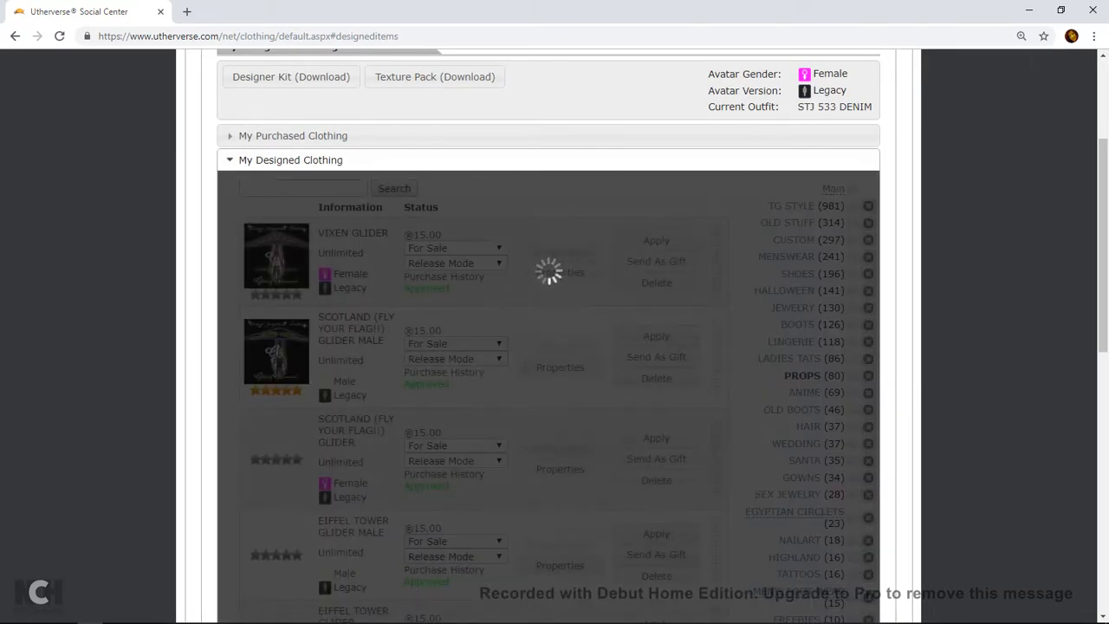
pyautogui.scroll(-3)
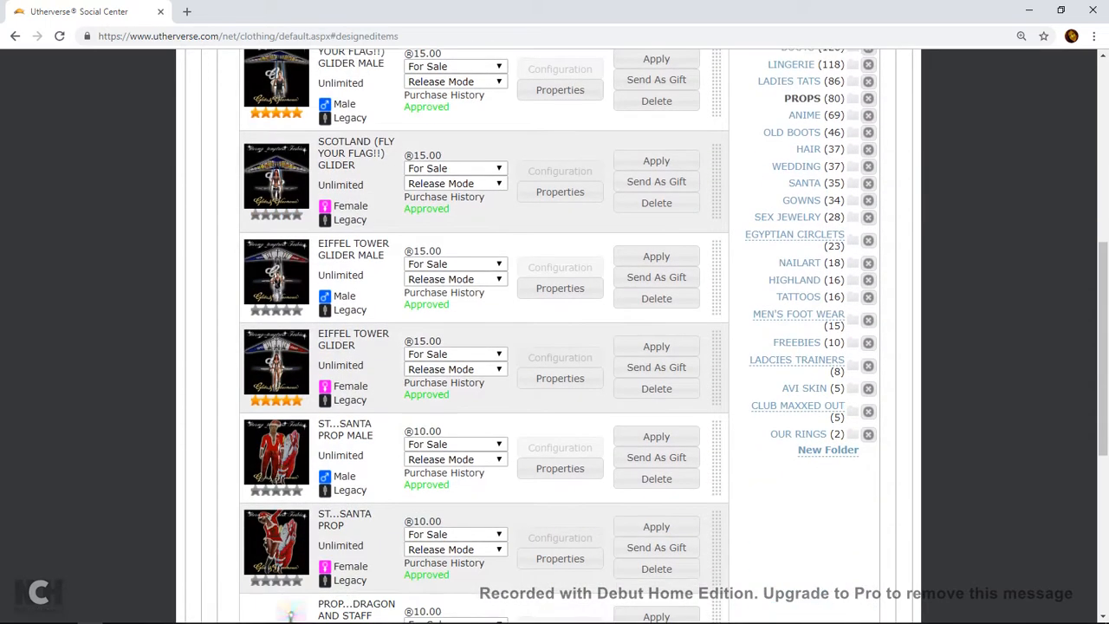
pyautogui.scroll(-3)
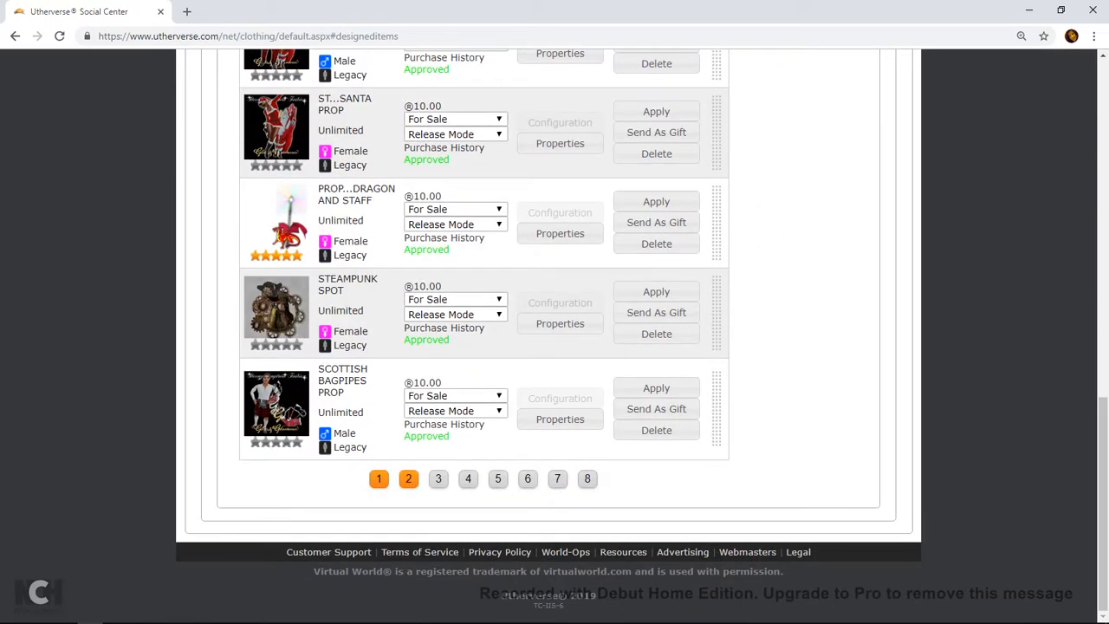
pyautogui.click(409, 479)
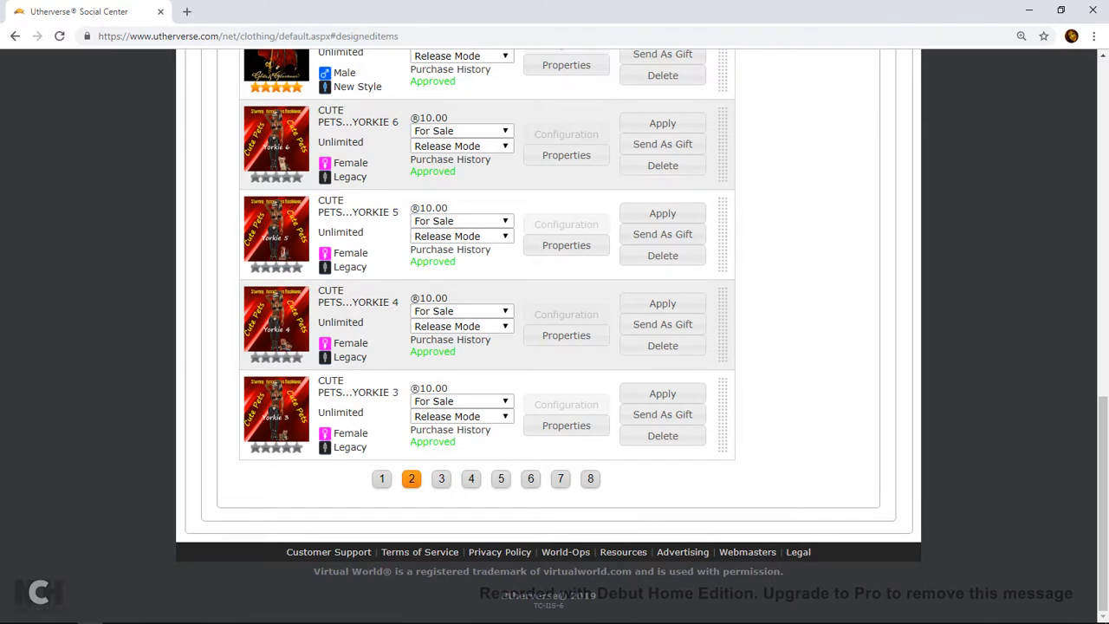
pyautogui.moveTo(350, 447)
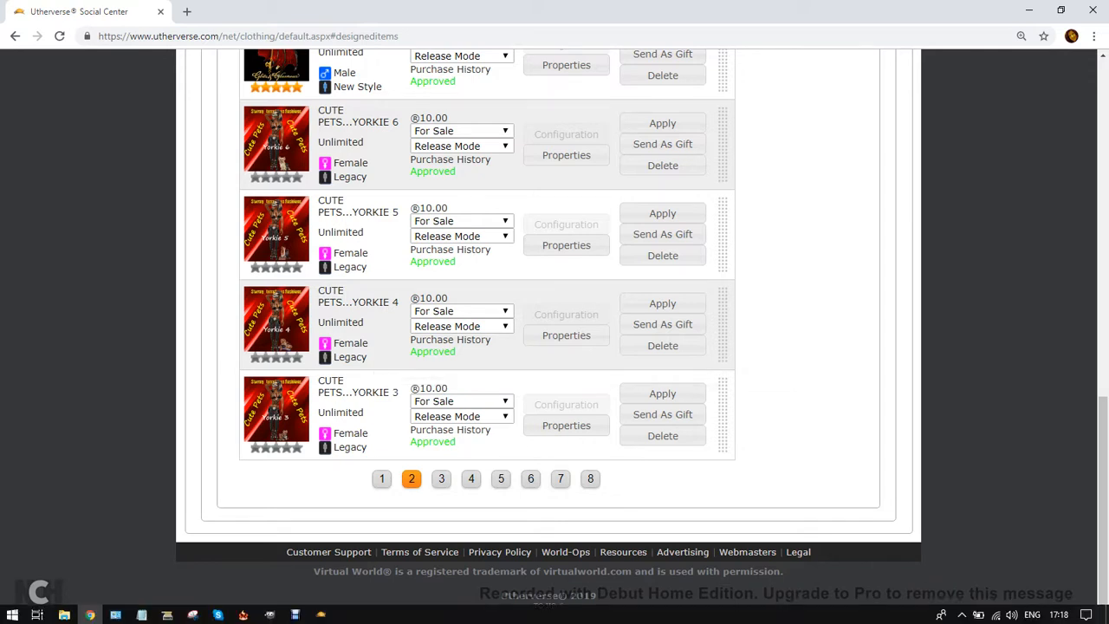
pyautogui.moveTo(325, 343)
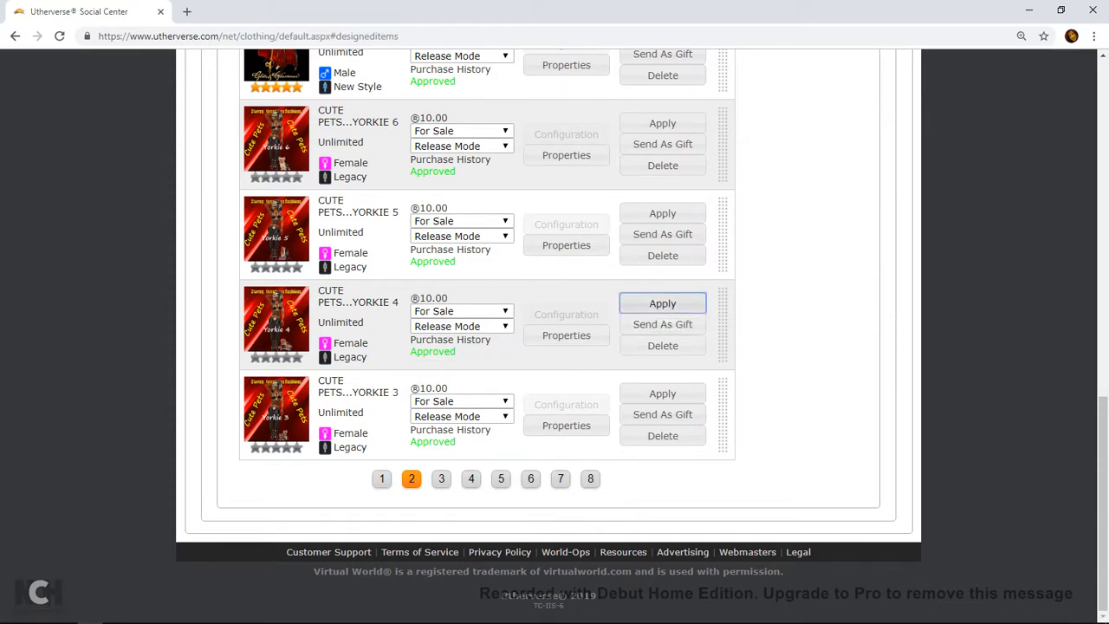
# Step: Apply the Cute Pets Yorkie 4 prop to the avatar via its Apply Outfit page
pyautogui.click(662, 303)
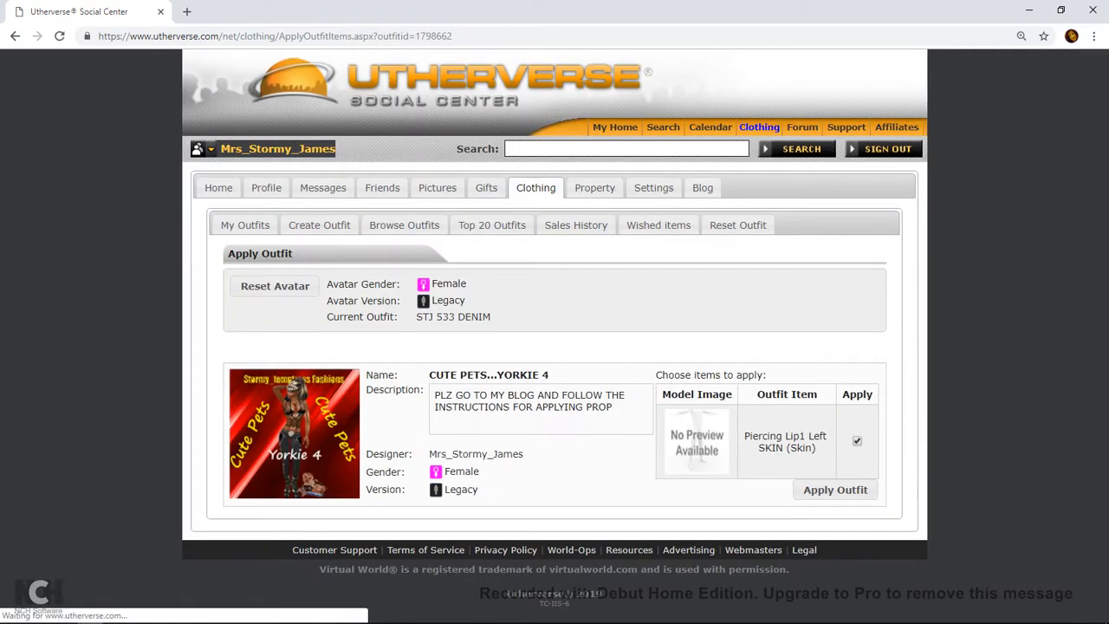
pyautogui.click(835, 489)
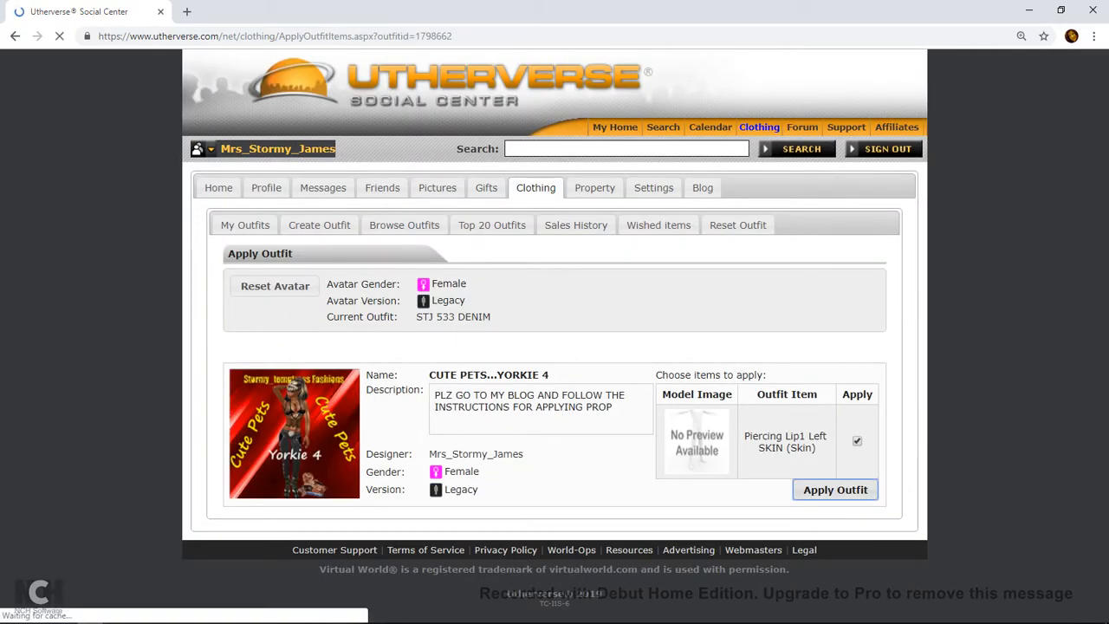
pyautogui.click(835, 489)
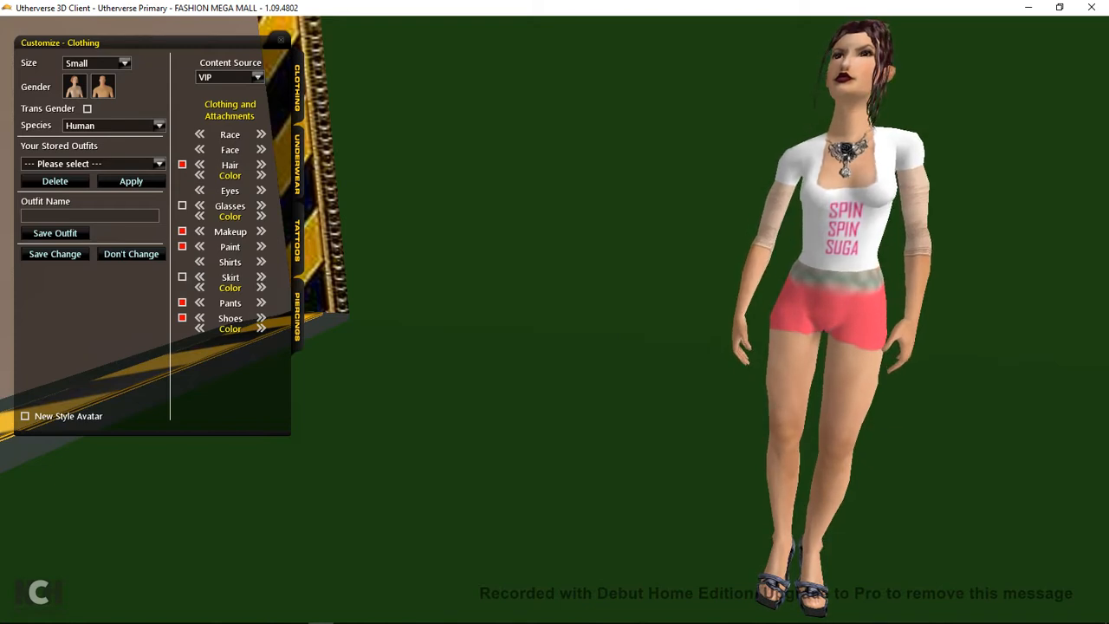
# Step: Return from the 3D Client's clothing customizer to the Social Center page
pyautogui.click(281, 42)
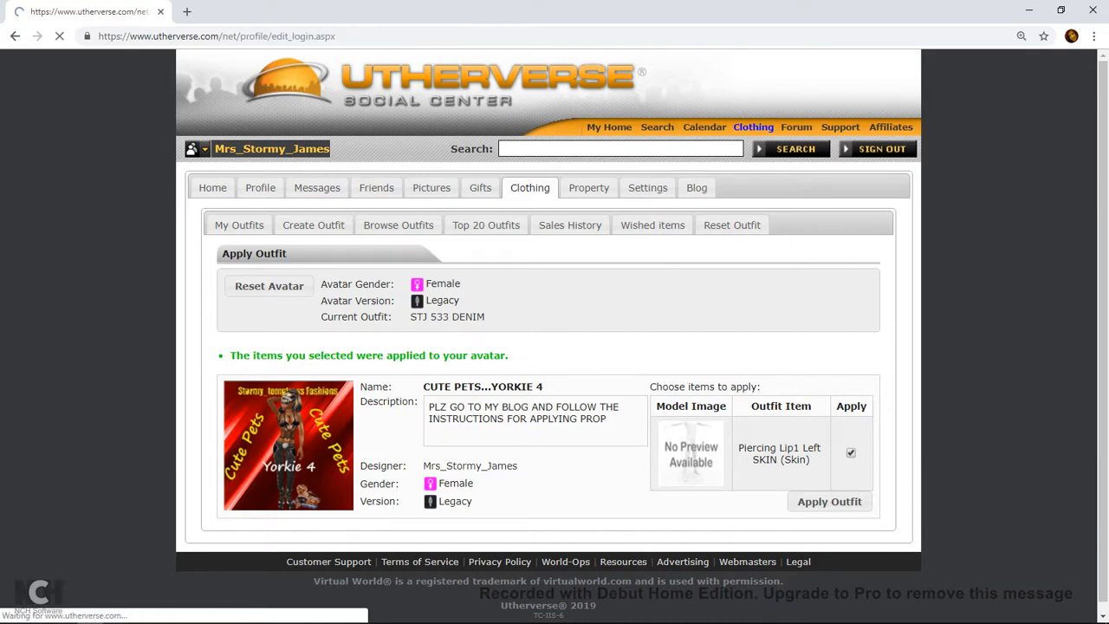
# Step: Open the Profile page in a new browser tab, keeping the outfit confirmation tab
pyautogui.click(260, 187)
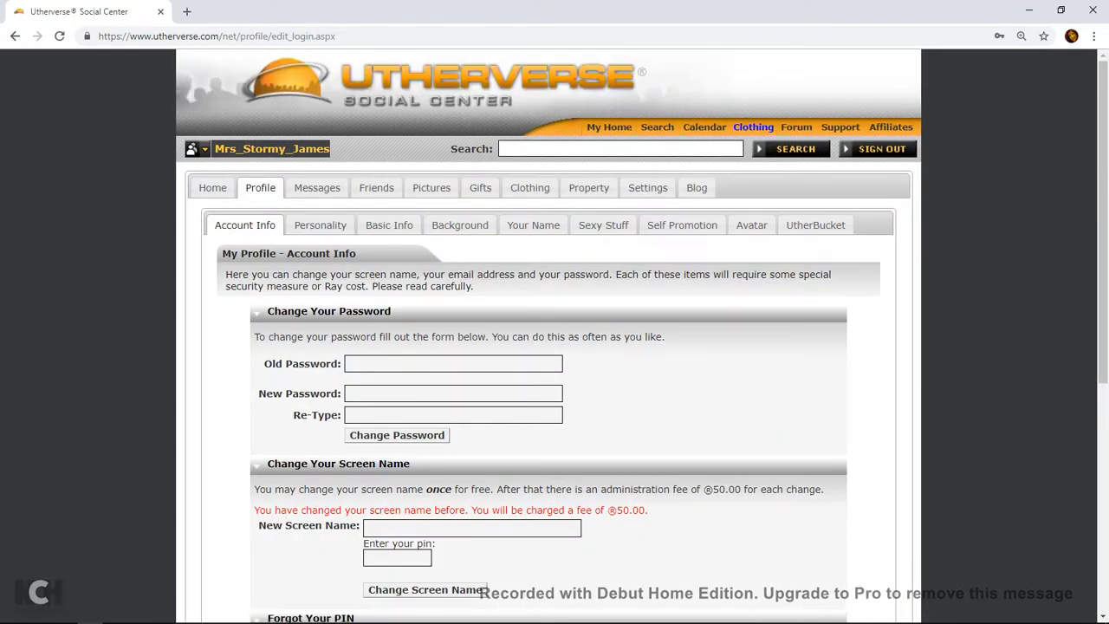
pyautogui.click(530, 187)
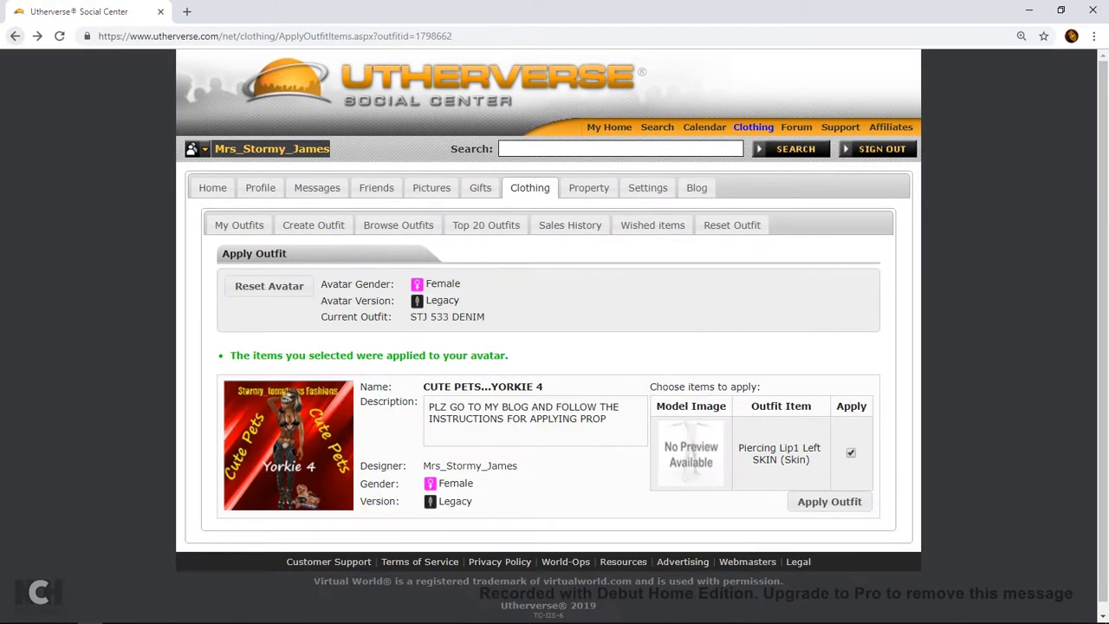
pyautogui.rightClick(260, 187)
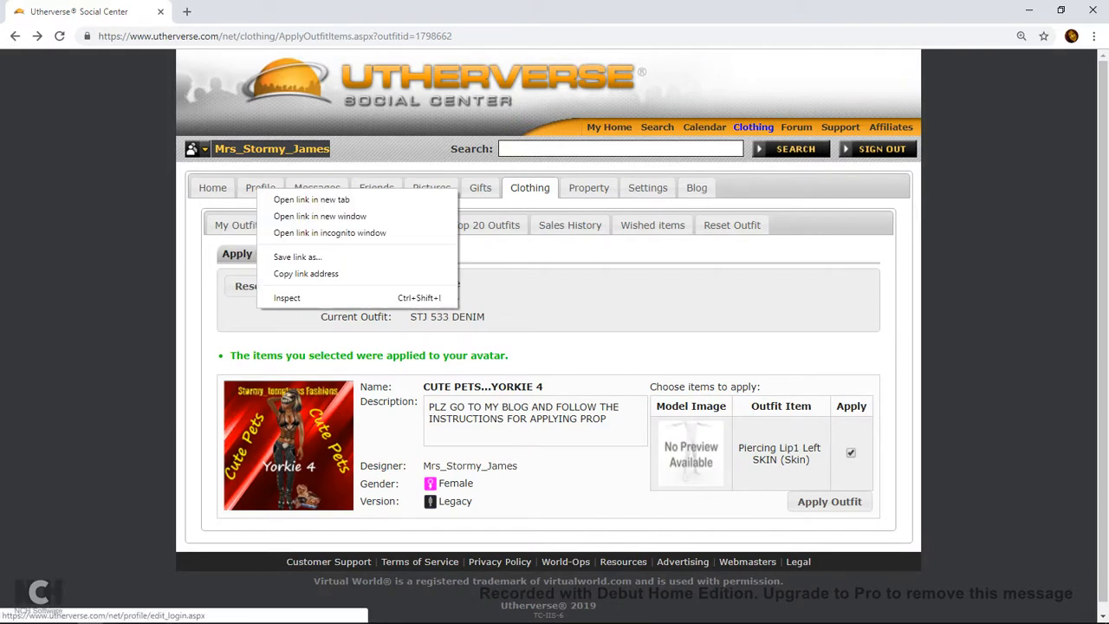
pyautogui.click(312, 199)
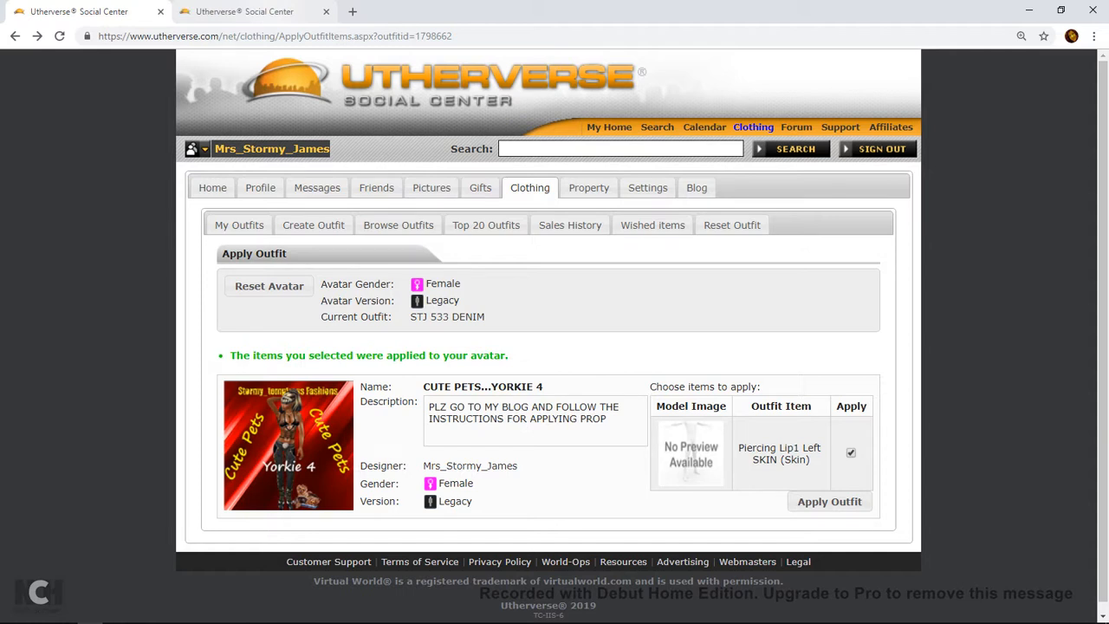
# Step: Switch to the new profile tab and show its Avatar settings with the saved outfits list
pyautogui.click(259, 187)
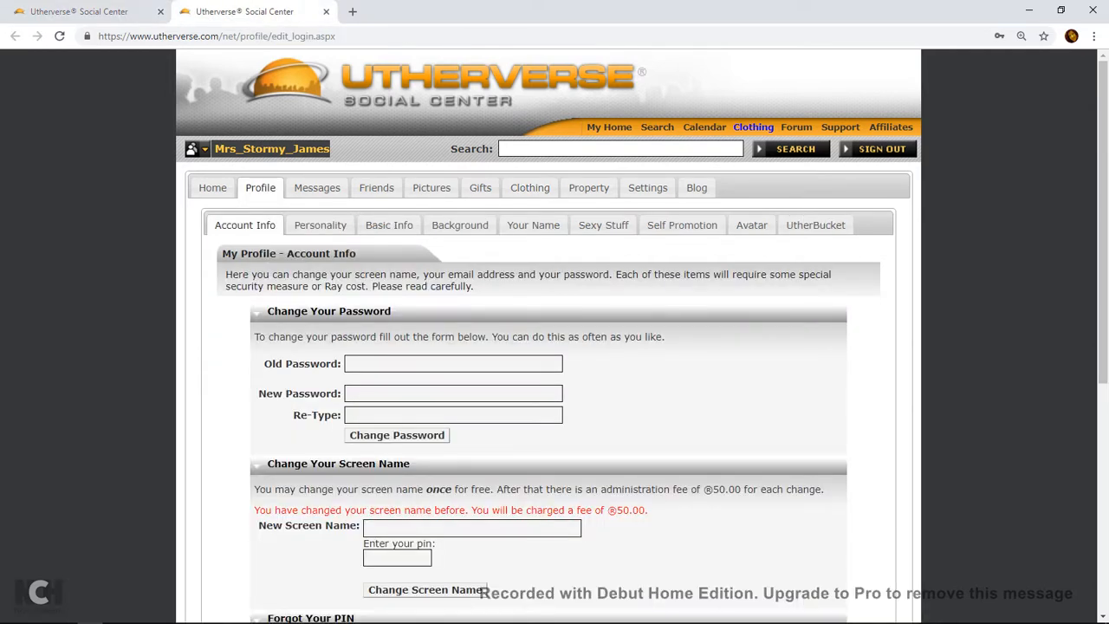
pyautogui.click(530, 187)
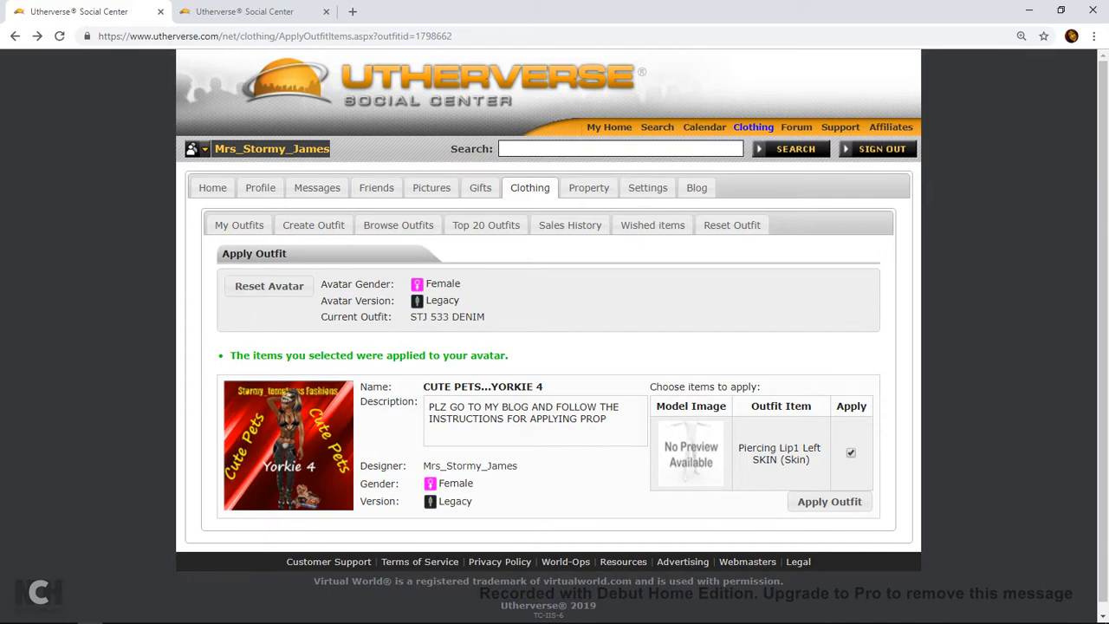
pyautogui.moveTo(251, 10)
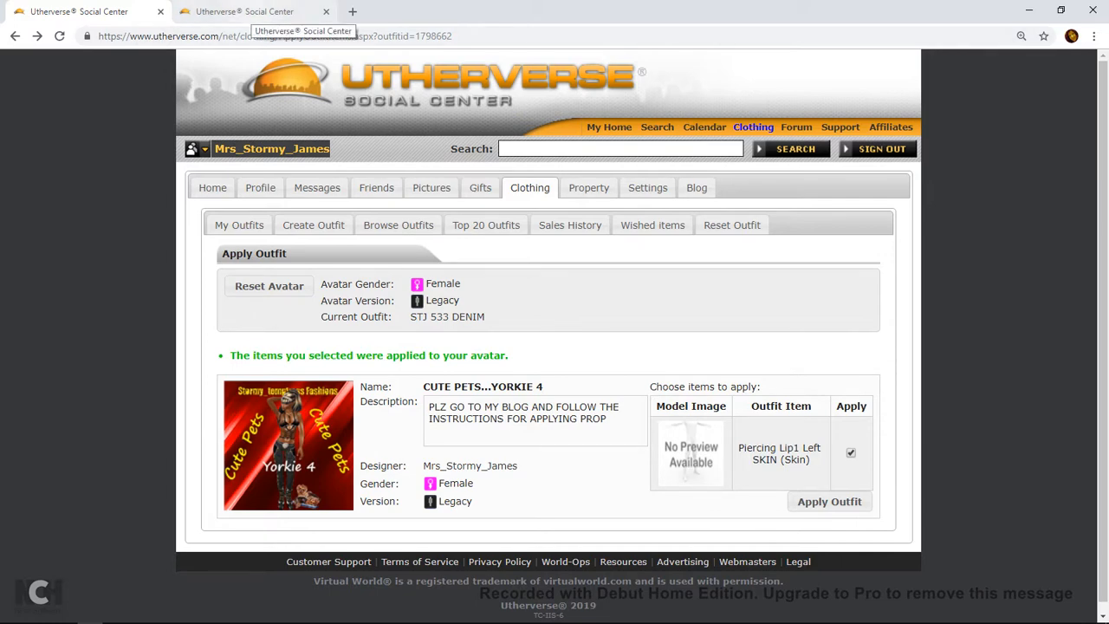
pyautogui.click(259, 187)
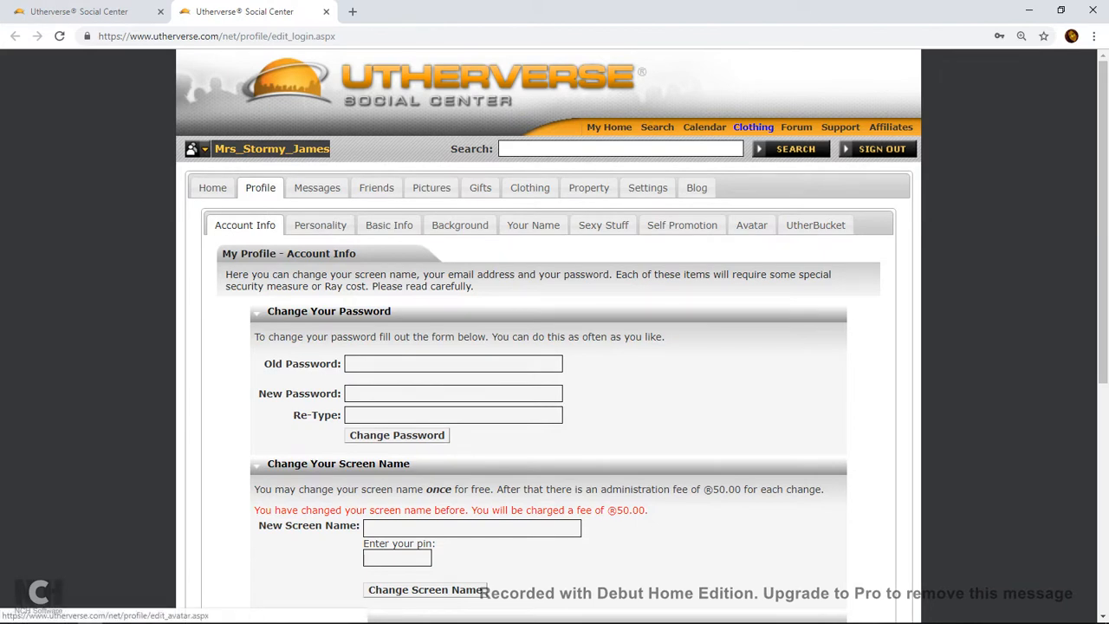
pyautogui.click(750, 225)
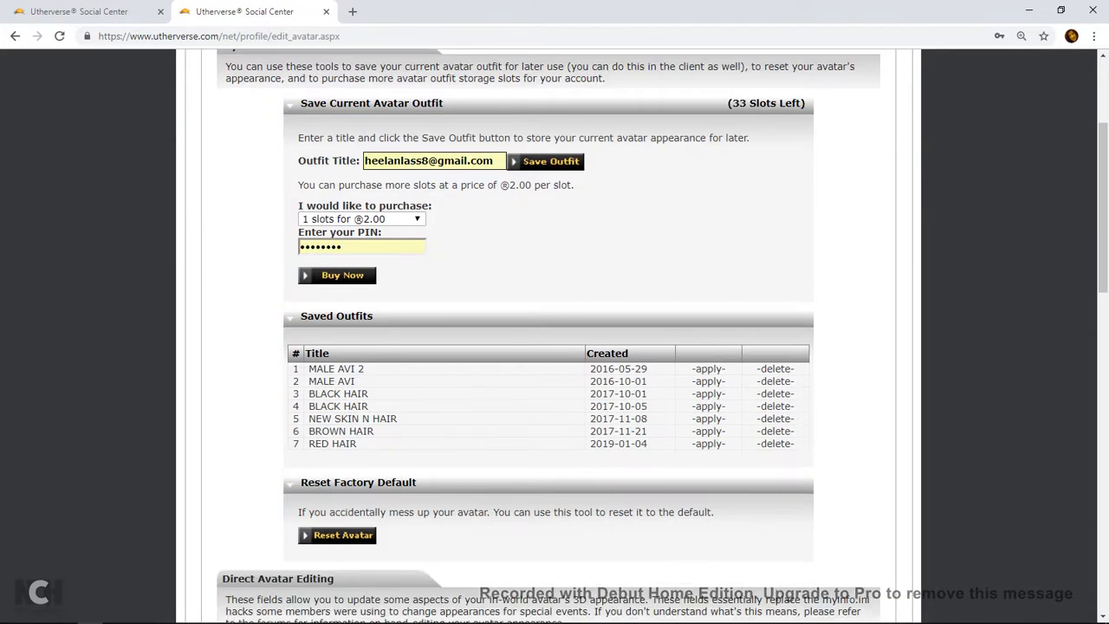
# Step: Enter Door.gml as the avatar's lip mesh on the edit avatar page
pyautogui.scroll(-3)
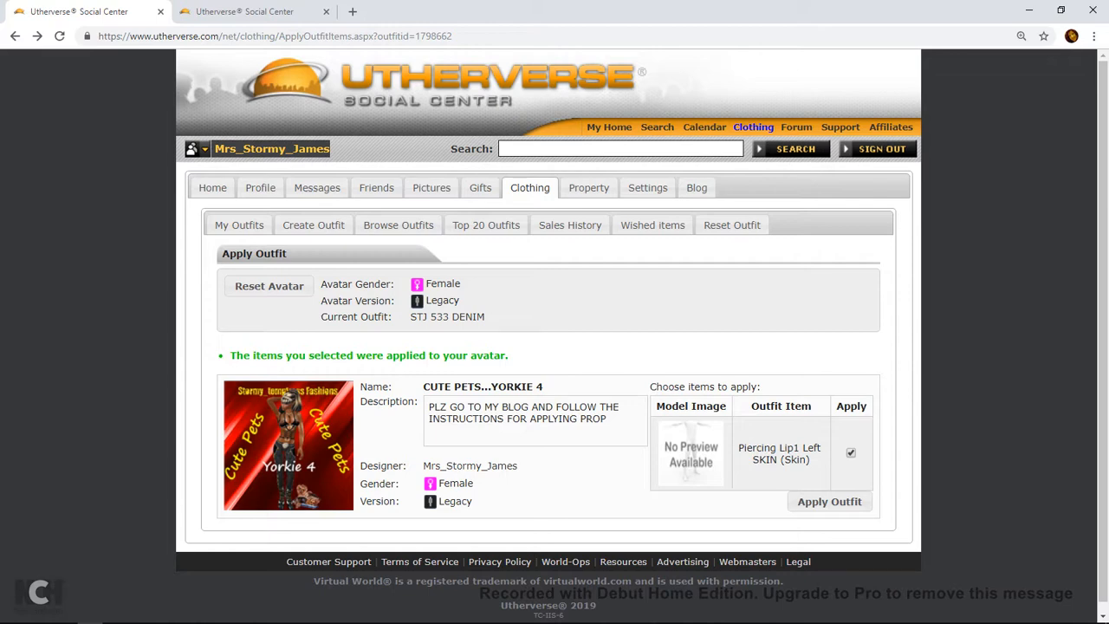
pyautogui.click(828, 500)
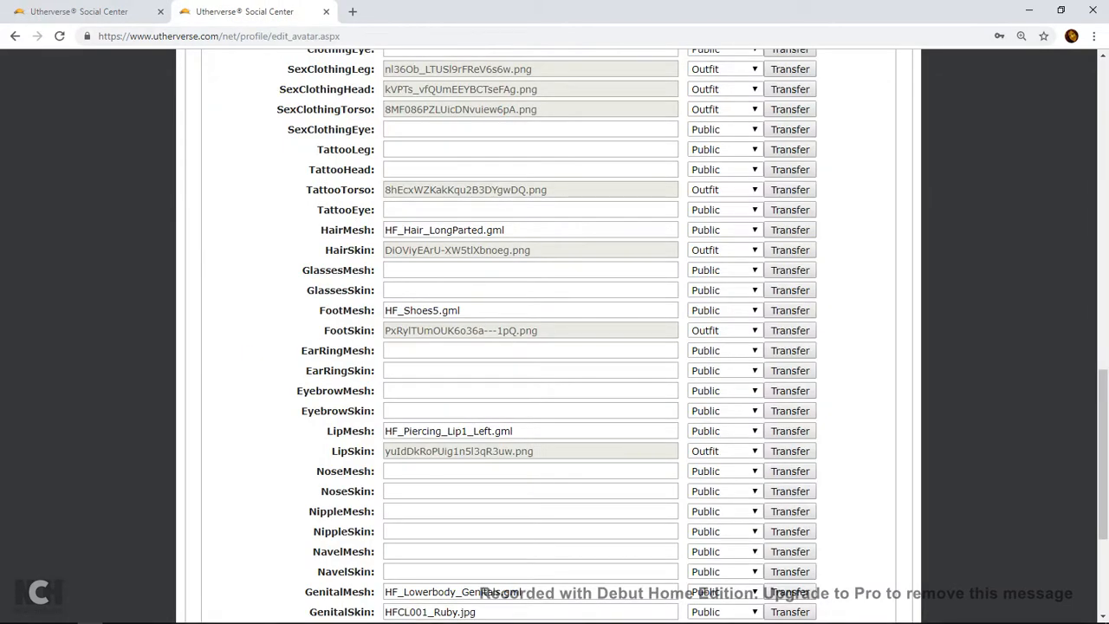
pyautogui.scroll(-3)
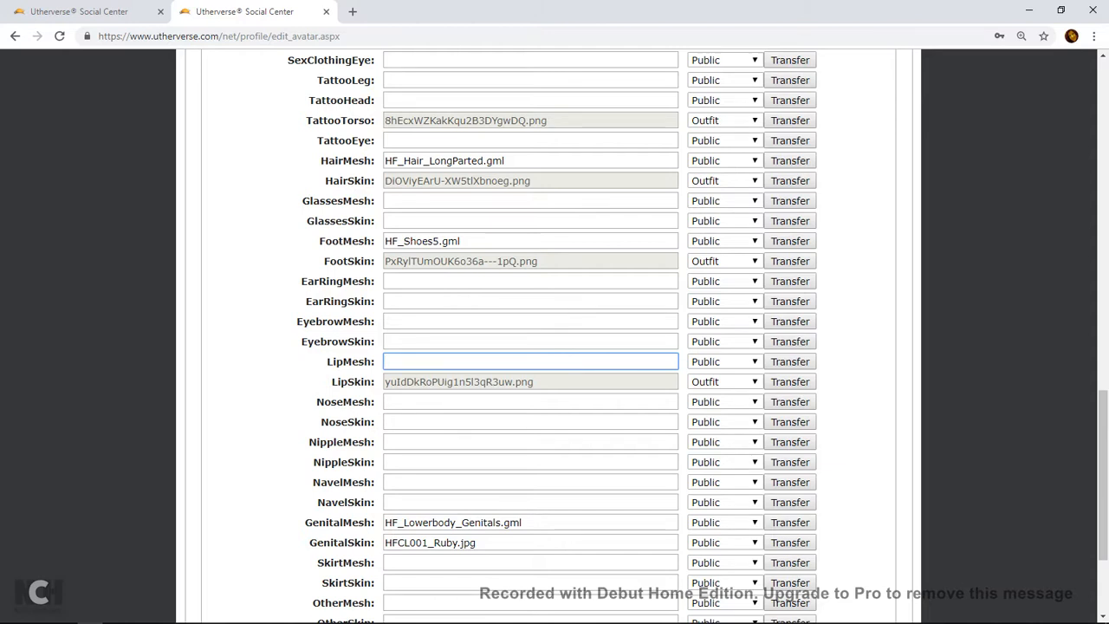
pyautogui.write('Doo')
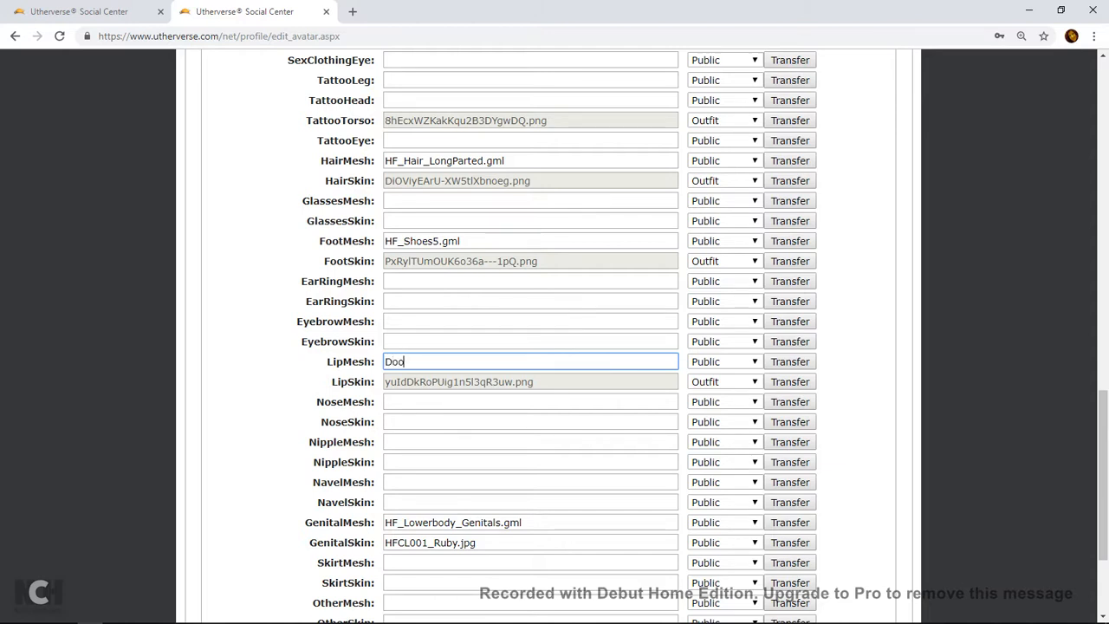
pyautogui.write('f')
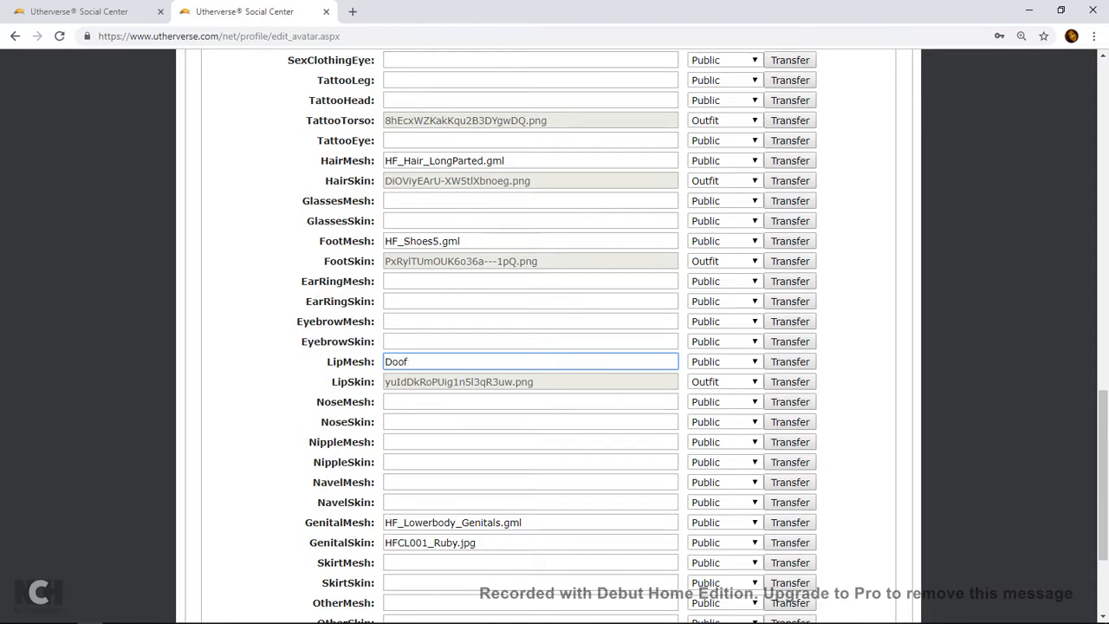
pyautogui.write('Door')
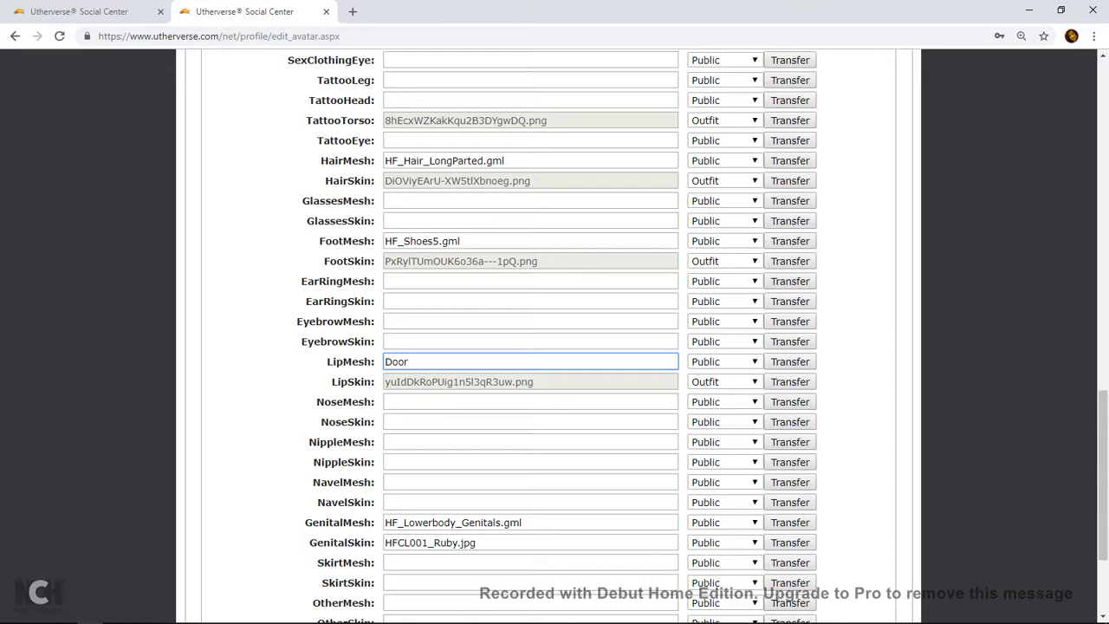
pyautogui.write('.gml')
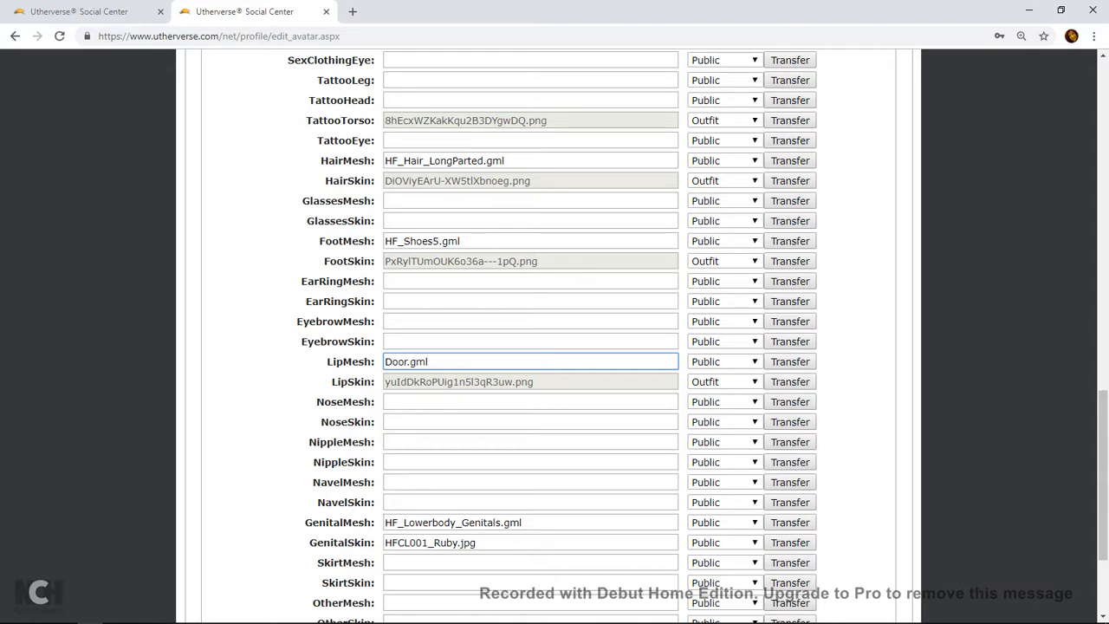
# Step: Save the avatar attachment changes and head back to the Clothing section
pyautogui.scroll(-3)
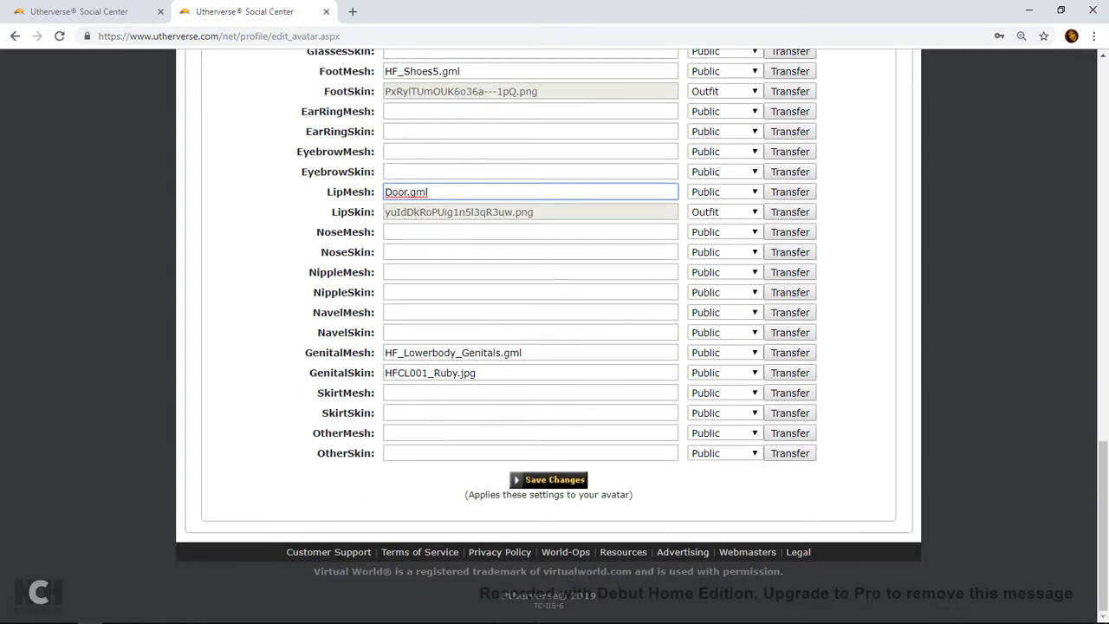
pyautogui.click(547, 478)
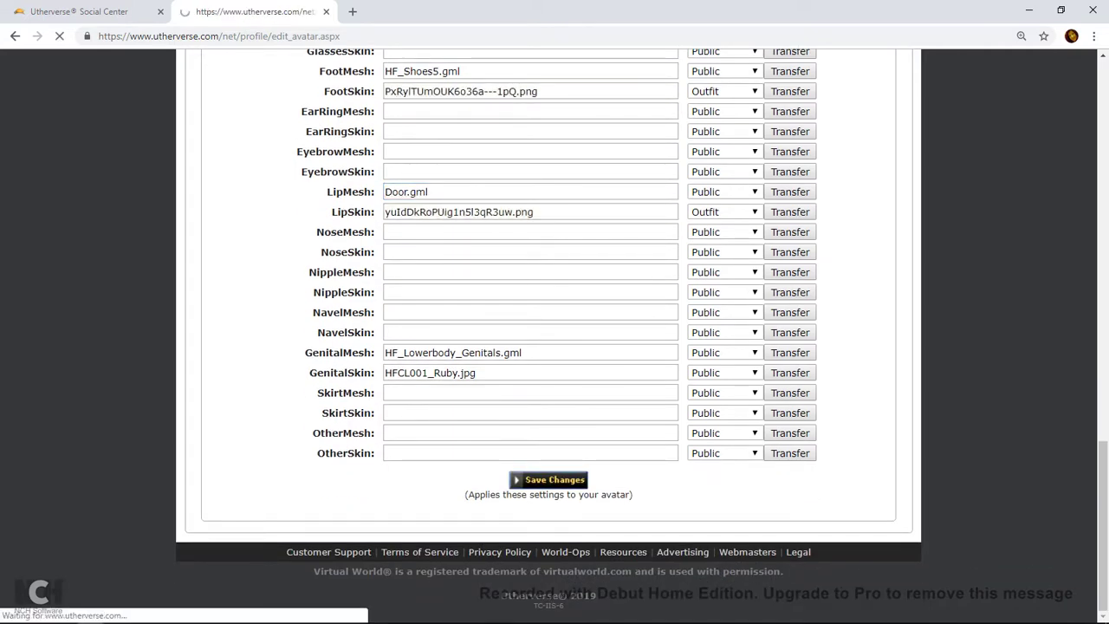
pyautogui.click(548, 478)
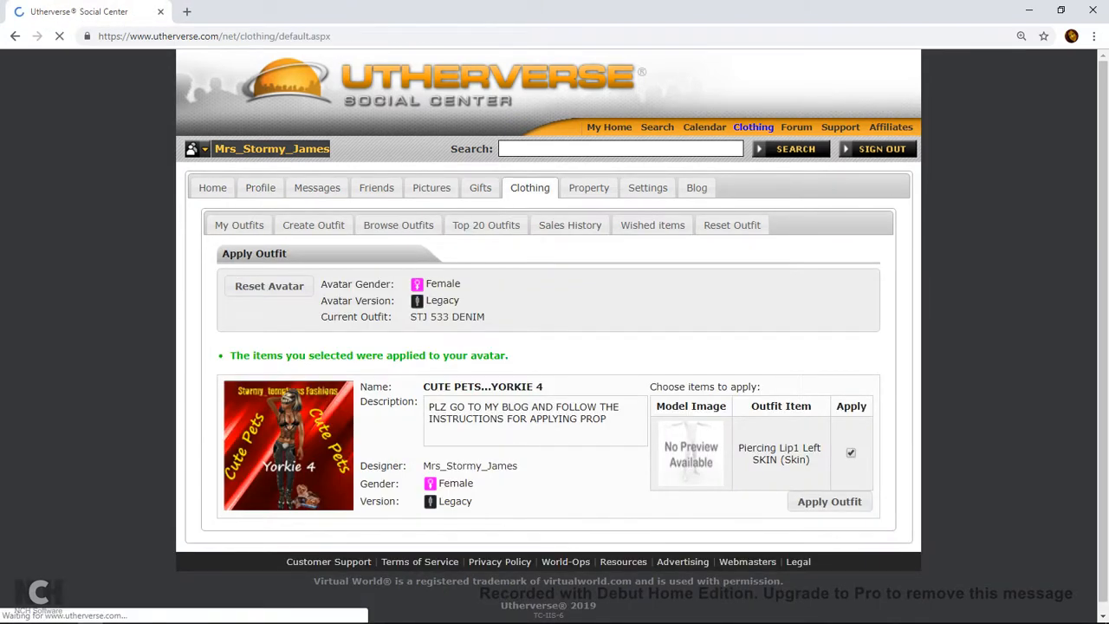
# Step: Switch to the 3D Client to check the avatar with the Yorkie prop beside her
pyautogui.click(239, 225)
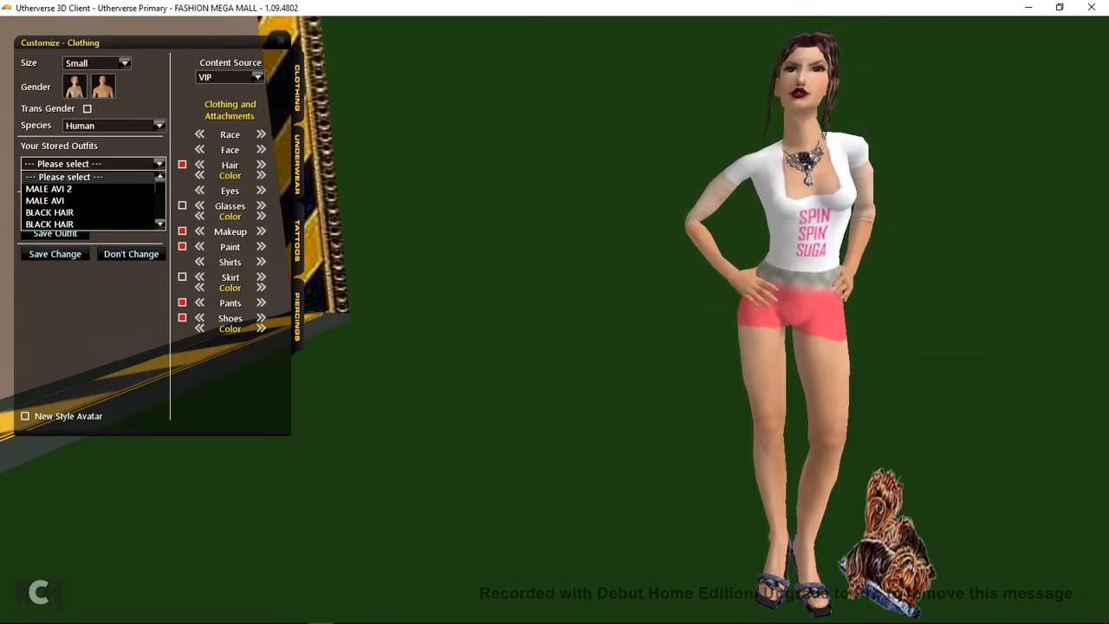
# Step: Tick New Style Avatar in Customize - Clothing, save the change and return to the browser
pyautogui.click(90, 162)
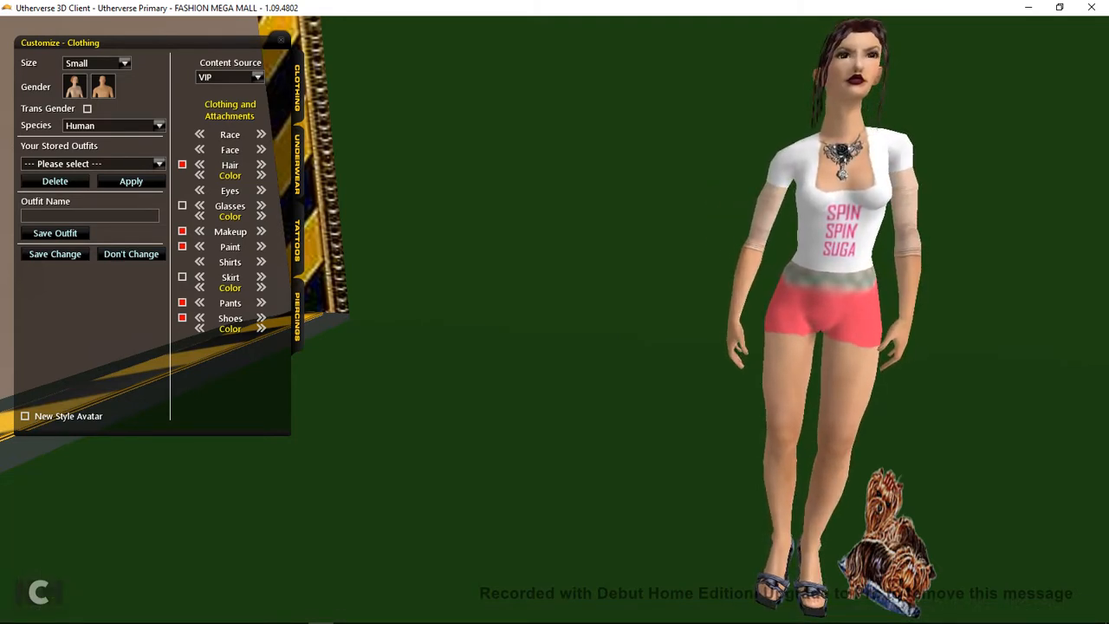
pyautogui.click(25, 416)
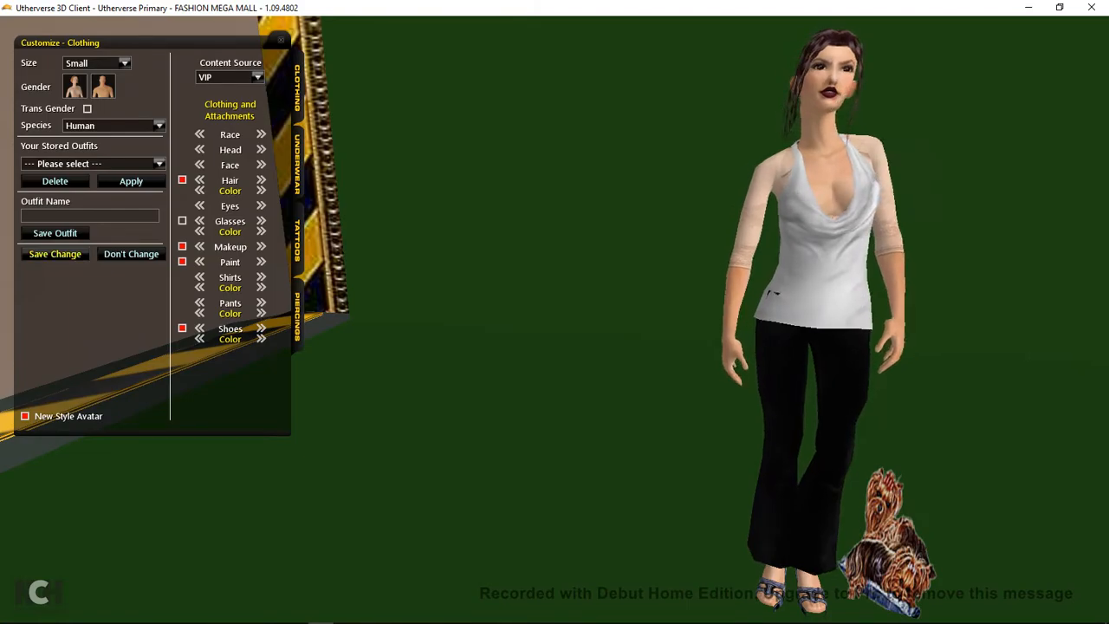
pyautogui.click(280, 42)
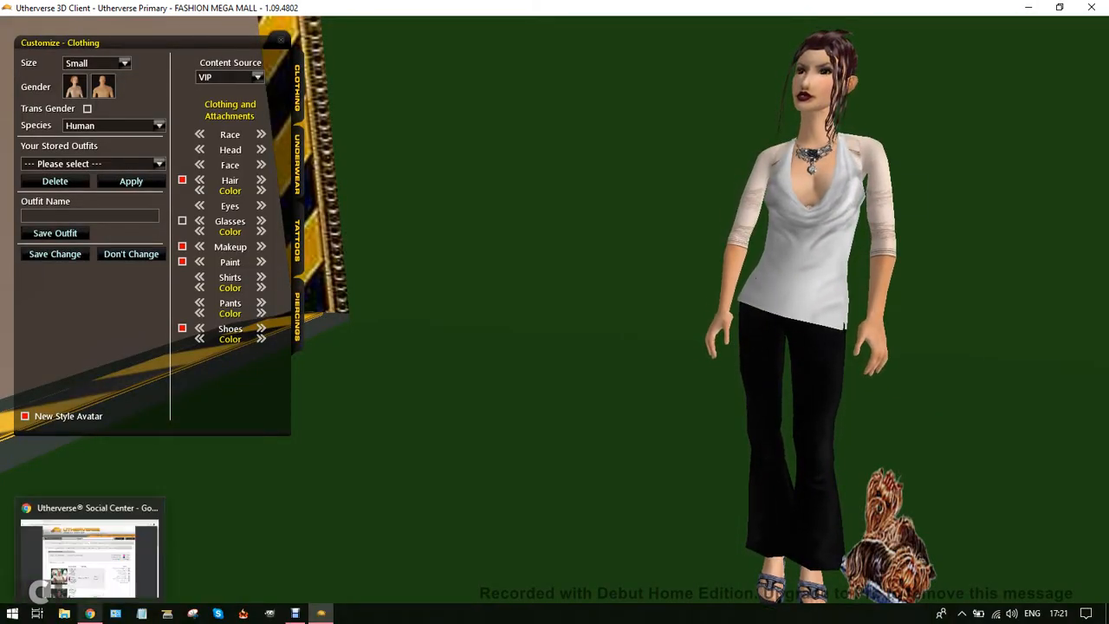
pyautogui.click(86, 545)
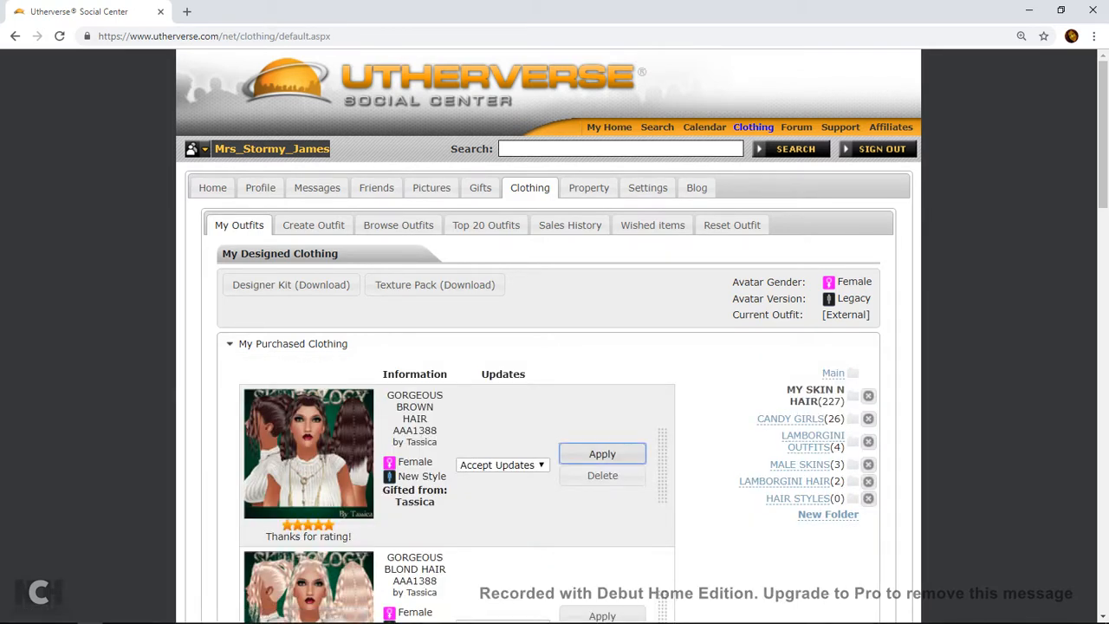
# Step: Apply GORGEOUS BROWN HAIR AAA1388, then reopen My Purchased Clothing under My Outfits
pyautogui.click(603, 454)
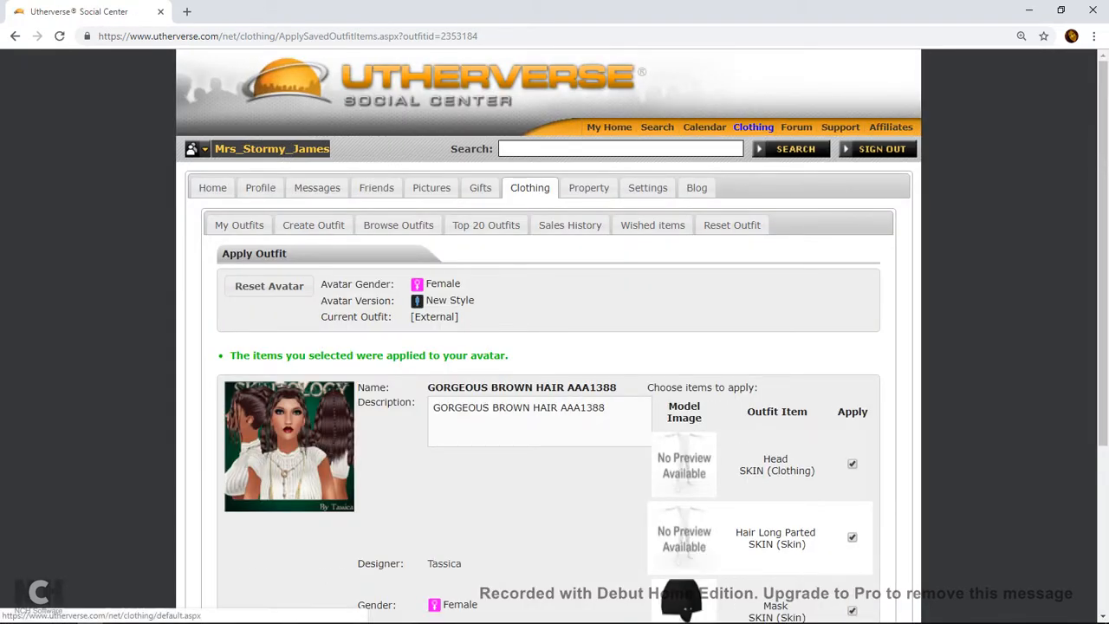
pyautogui.click(239, 225)
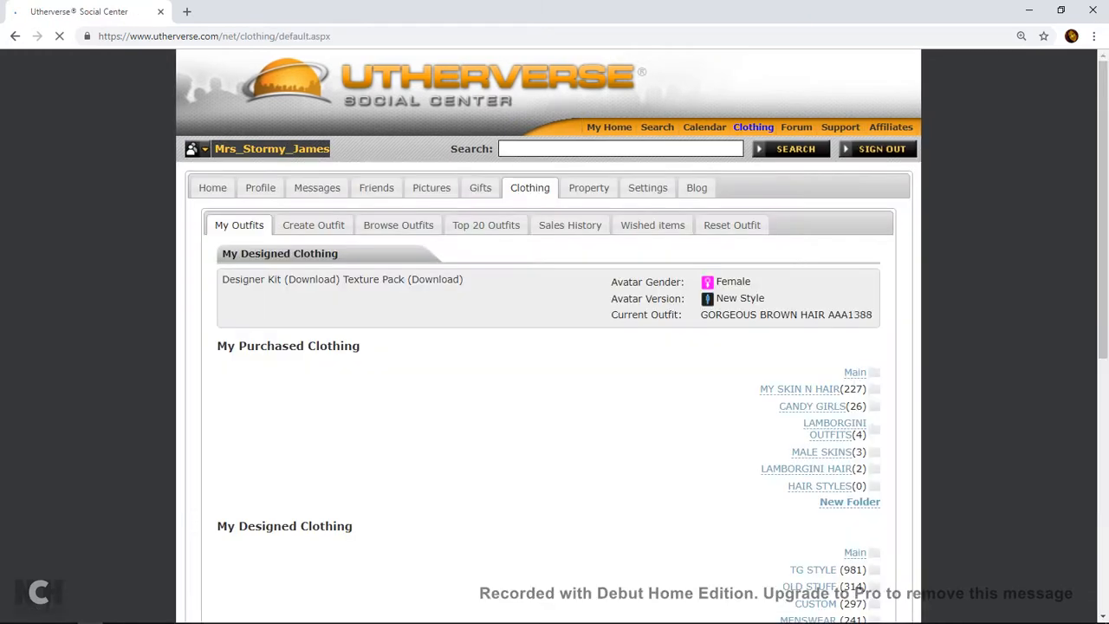
pyautogui.click(298, 345)
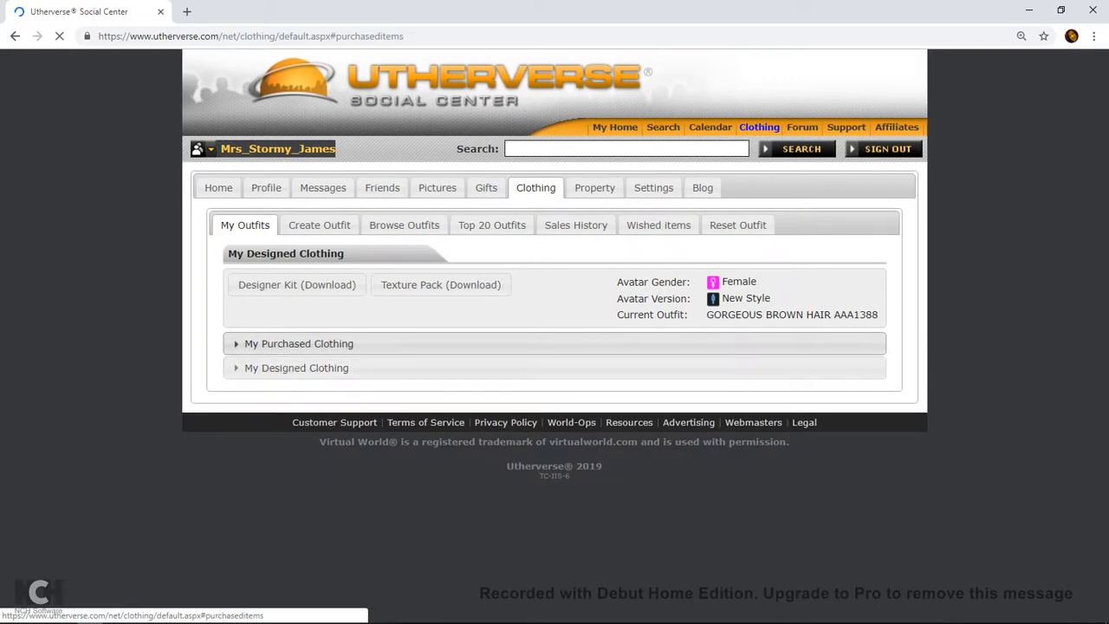
pyautogui.click(298, 343)
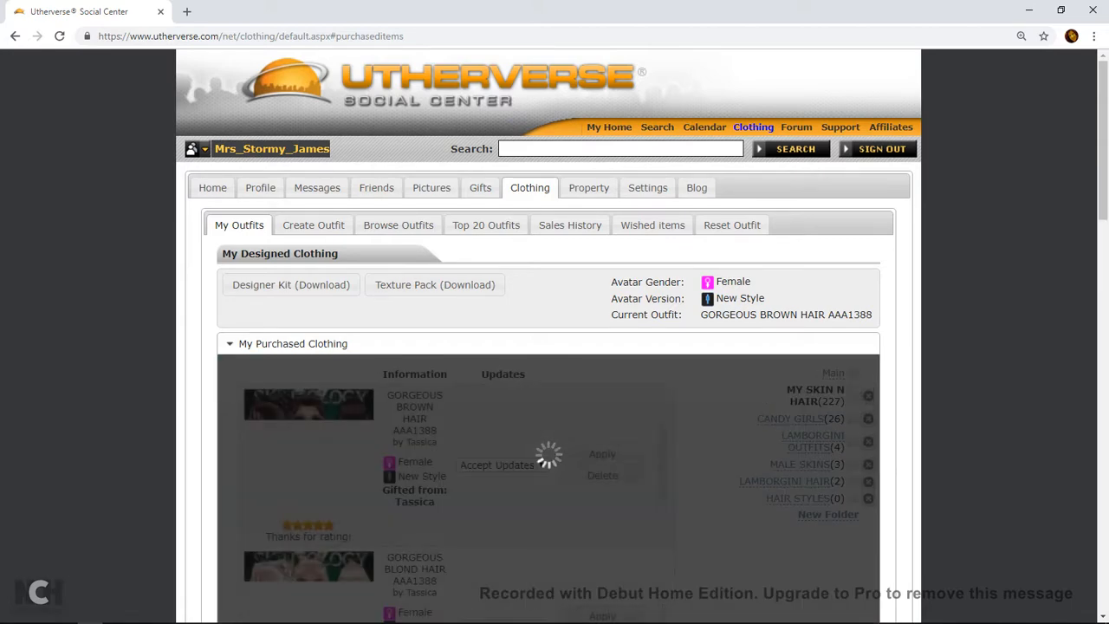
pyautogui.scroll(-3)
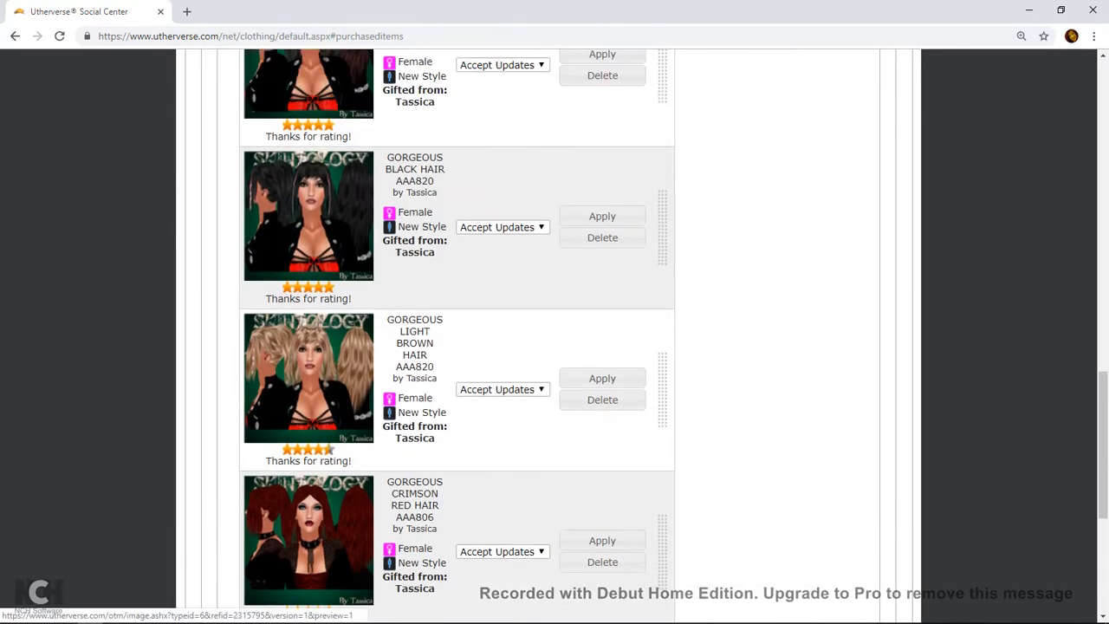
# Step: Apply SEXY SKIN 99980K from page 8 of purchased clothing and confirm Apply Outfit
pyautogui.scroll(3)
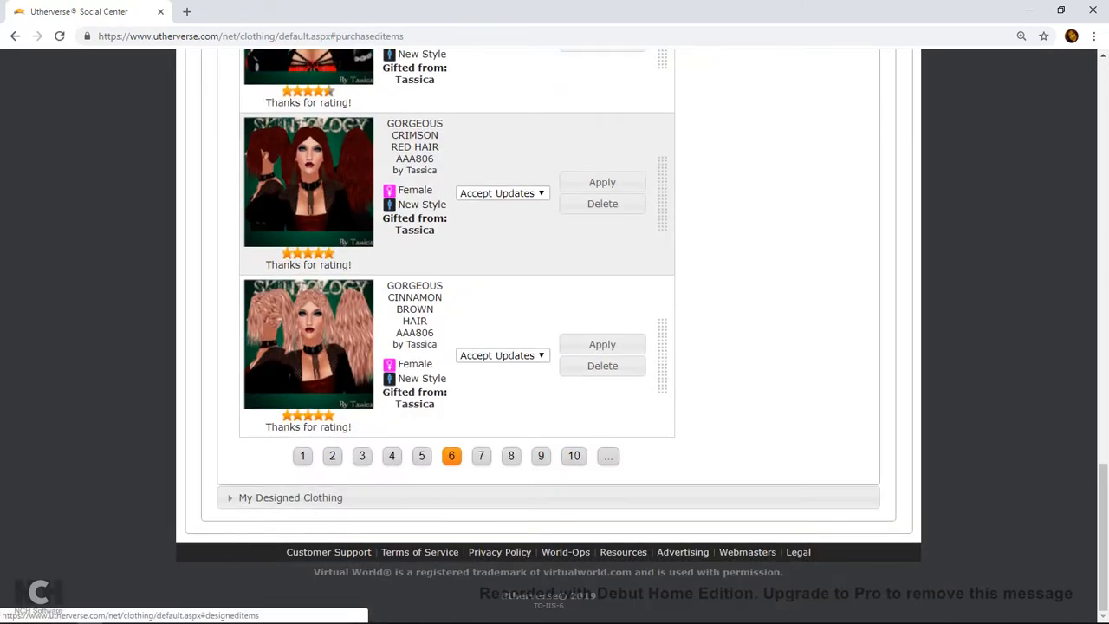
pyautogui.click(509, 453)
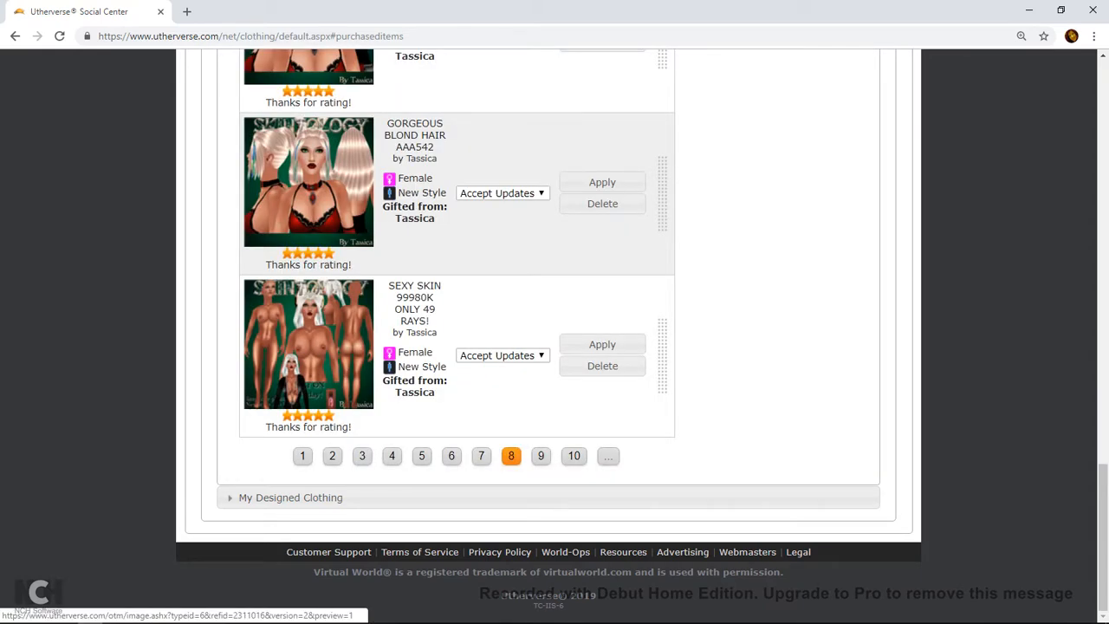
pyautogui.moveTo(603, 343)
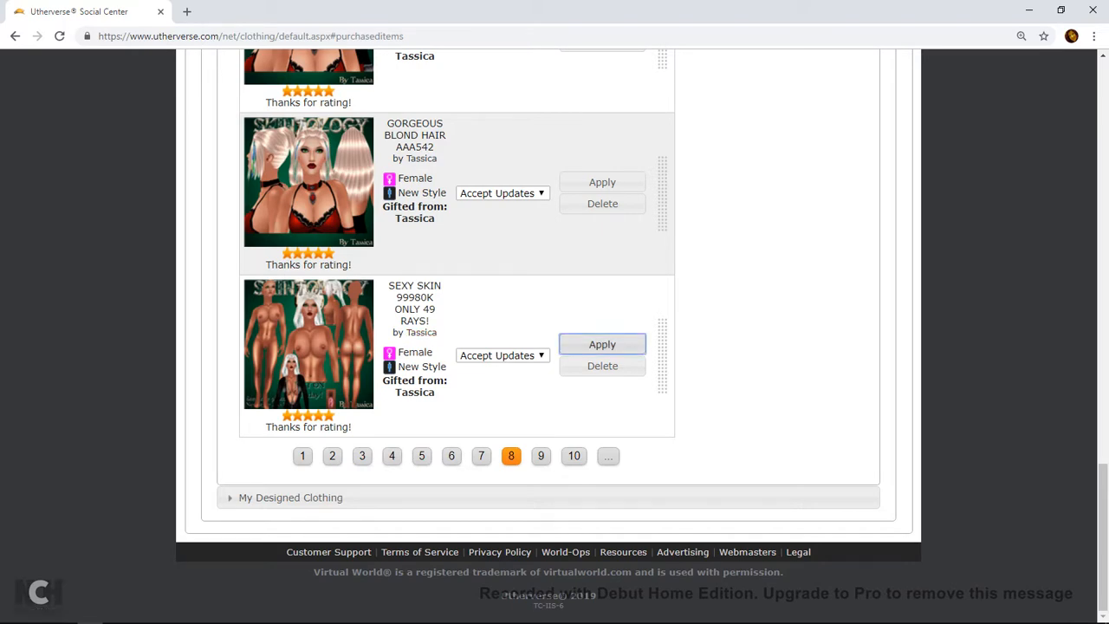
pyautogui.click(603, 343)
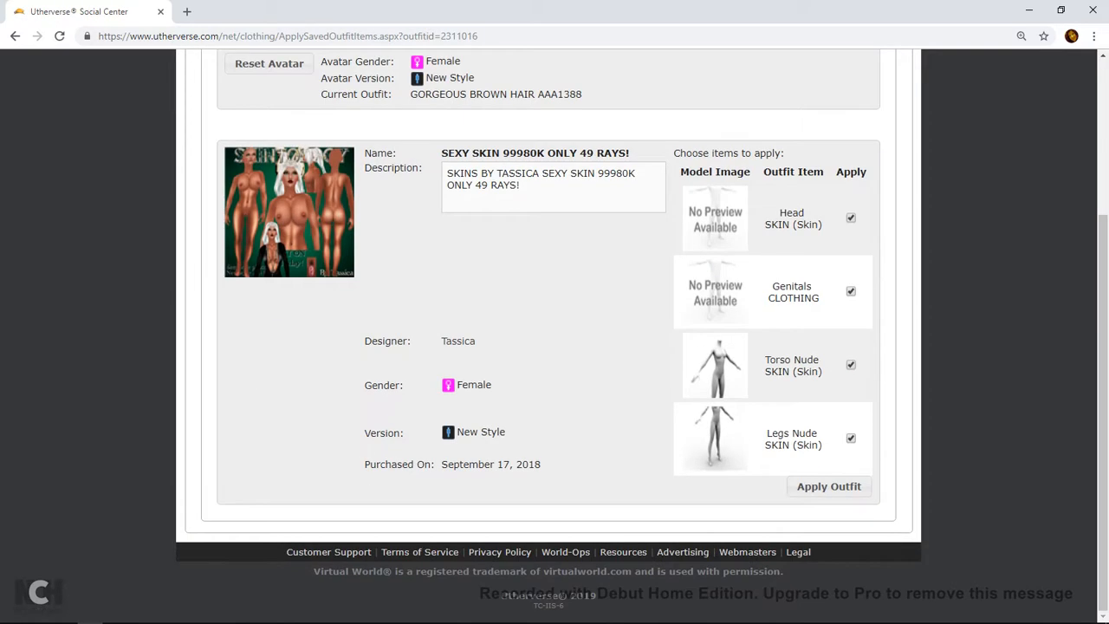
pyautogui.click(828, 485)
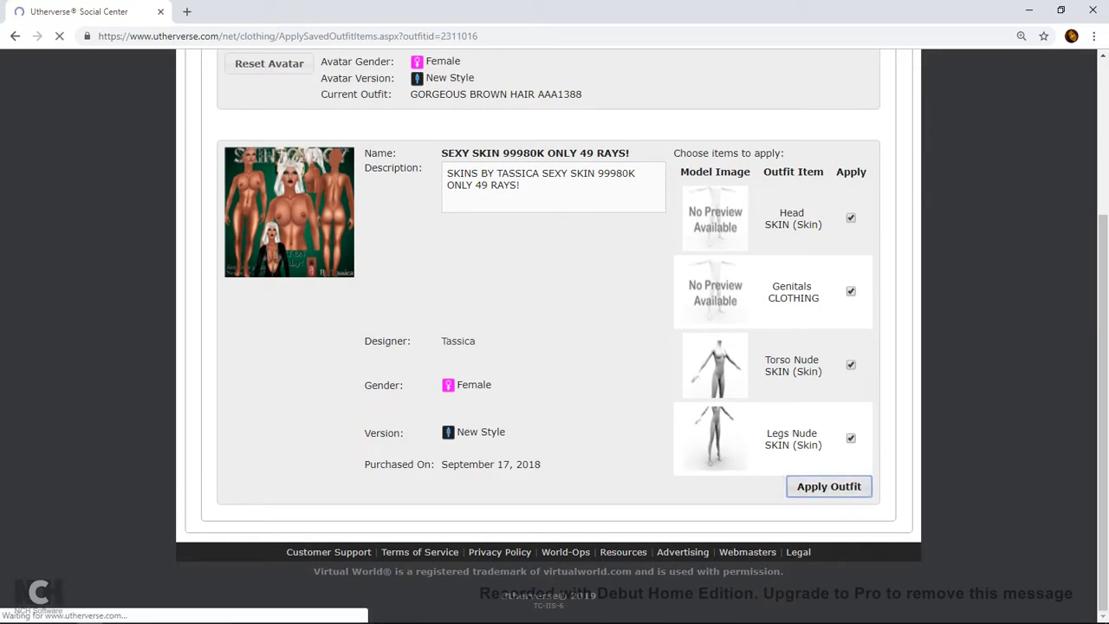
# Step: Switch to the 3D Client via the taskbar to see the avatar with skin, hair and Yorkie
pyautogui.click(828, 485)
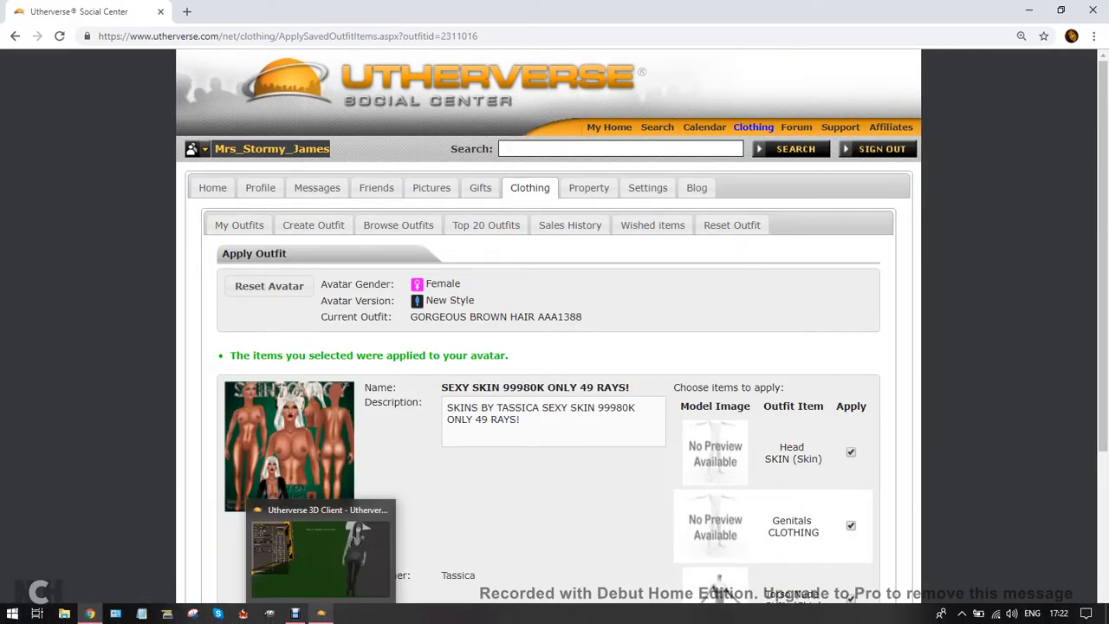
pyautogui.click(321, 555)
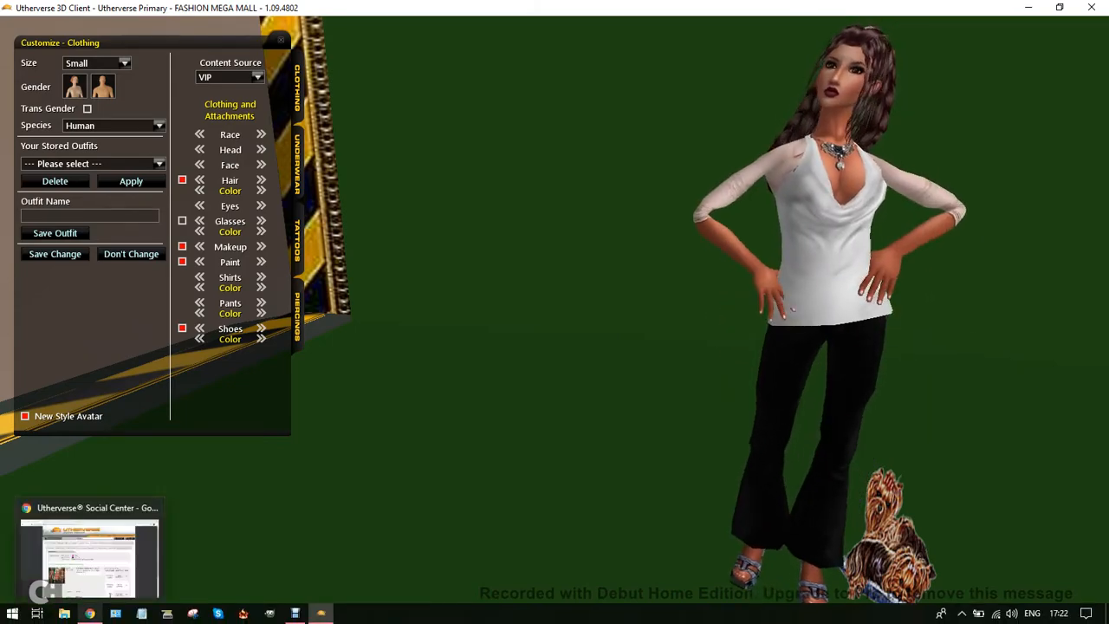
# Step: Apply the STJ 533 DENIM outfit from My Designed Clothing and confirm Apply Outfit
pyautogui.click(90, 555)
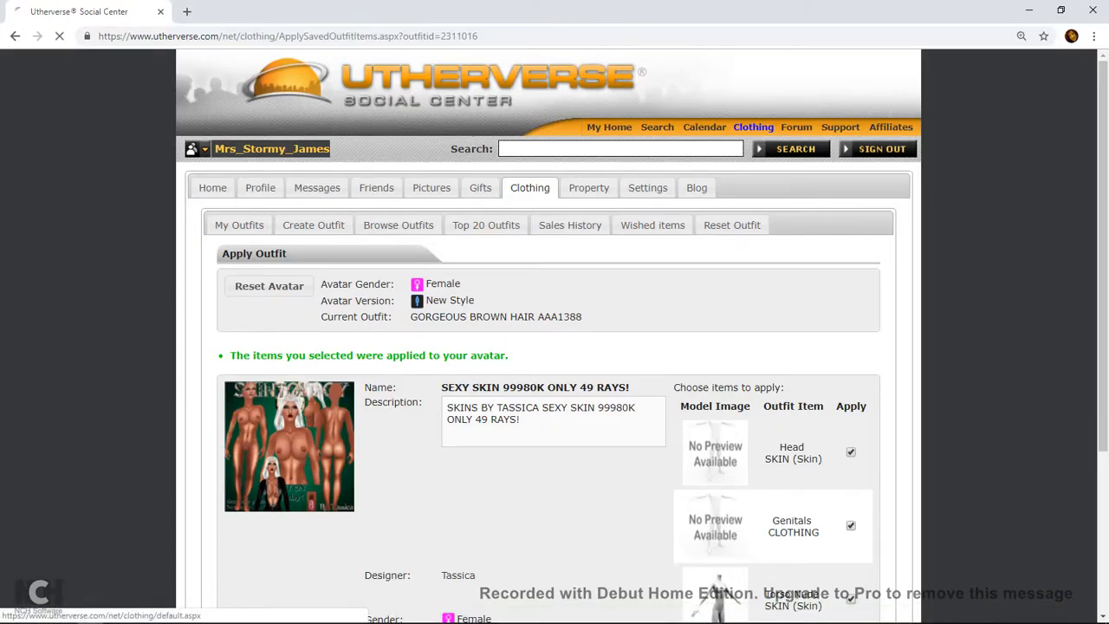
pyautogui.click(240, 225)
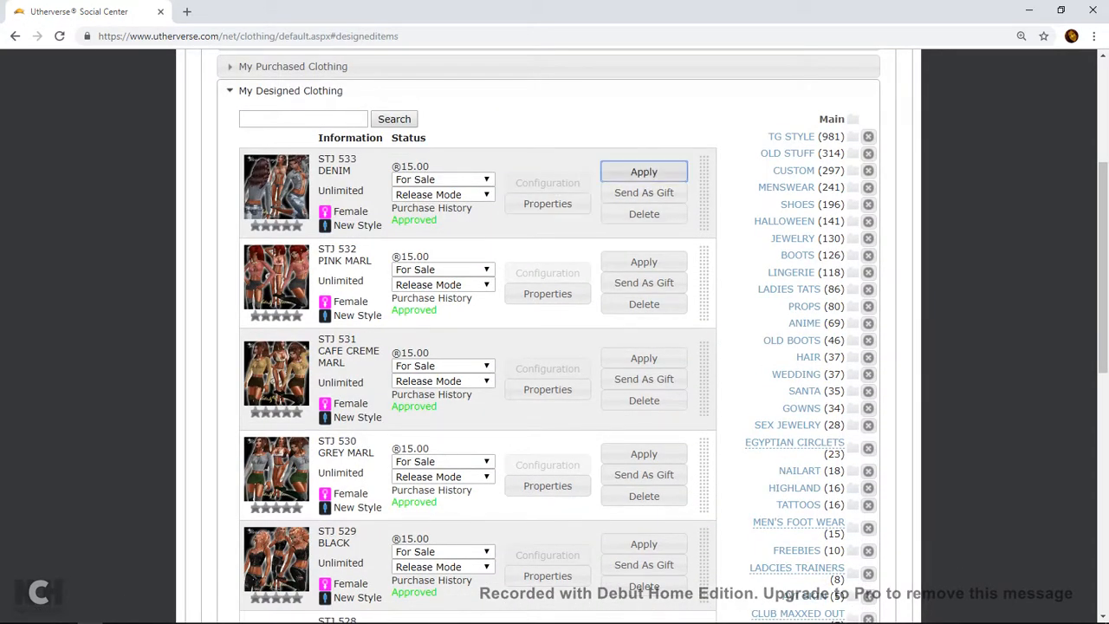
pyautogui.click(642, 171)
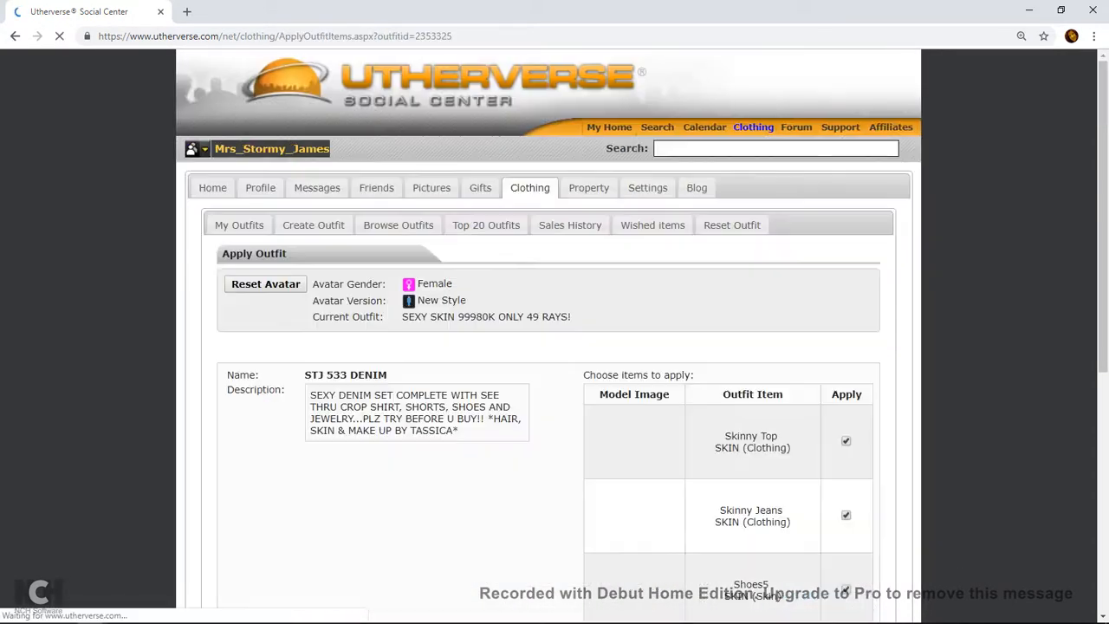
pyautogui.scroll(-3)
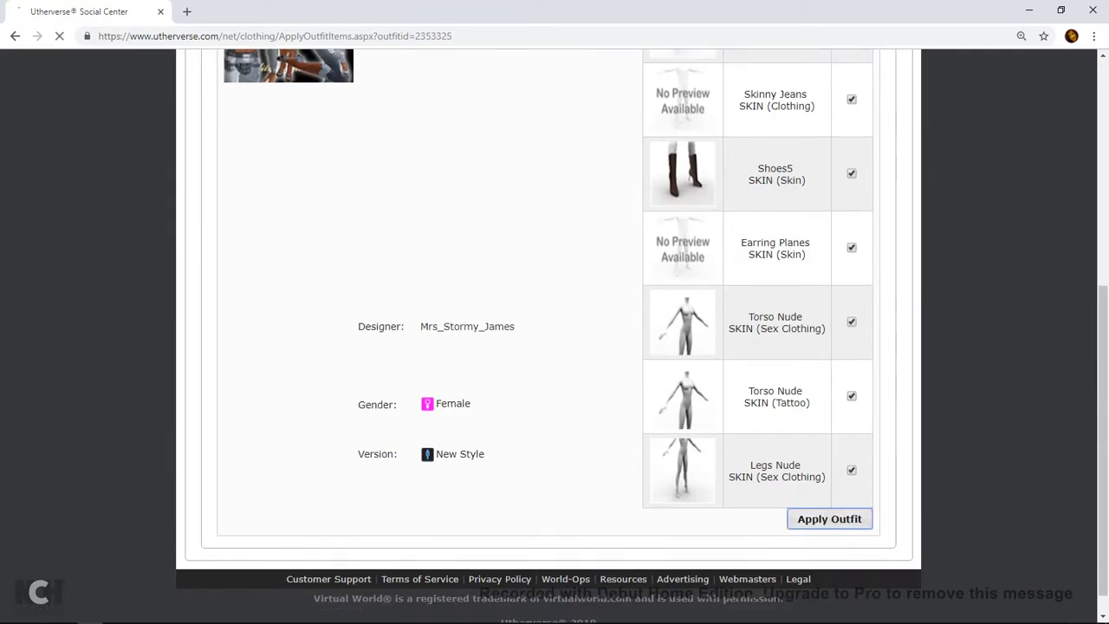
pyautogui.click(829, 518)
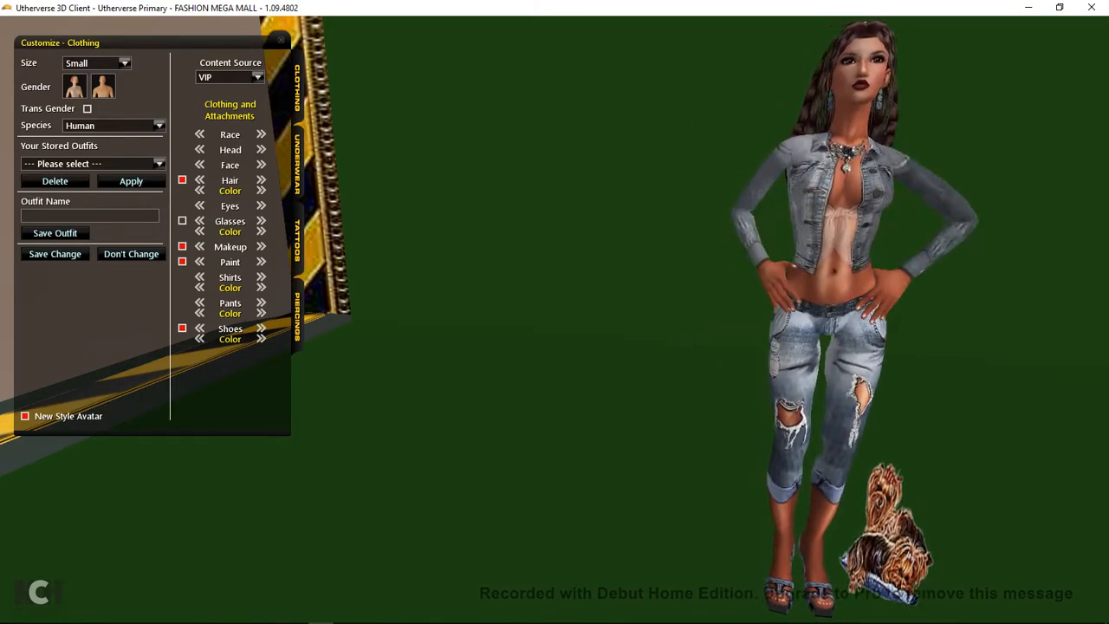
# Step: Save the current look as stored outfit 'DENIM WITH DOGS' and select it from Your Stored Outfits
pyautogui.click(91, 214)
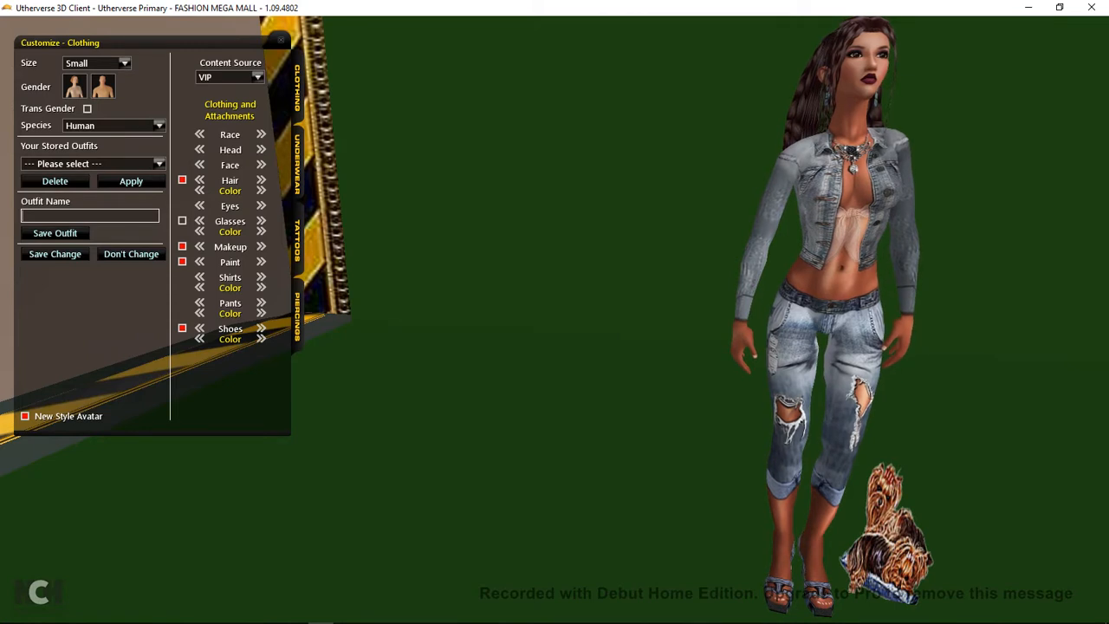
pyautogui.write('DENIM')
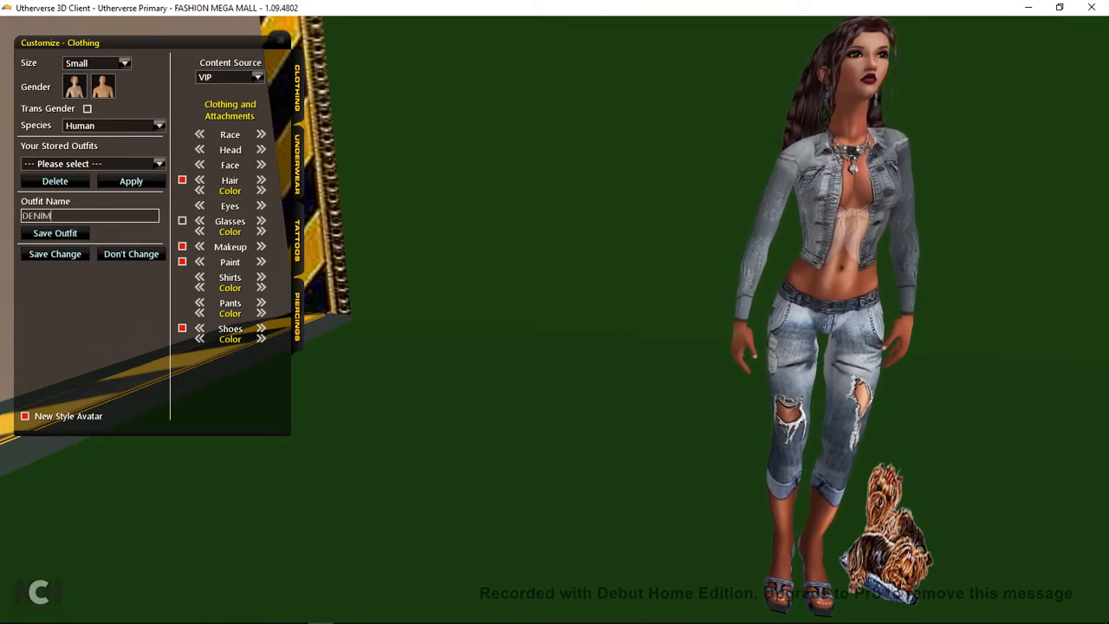
pyautogui.write('W')
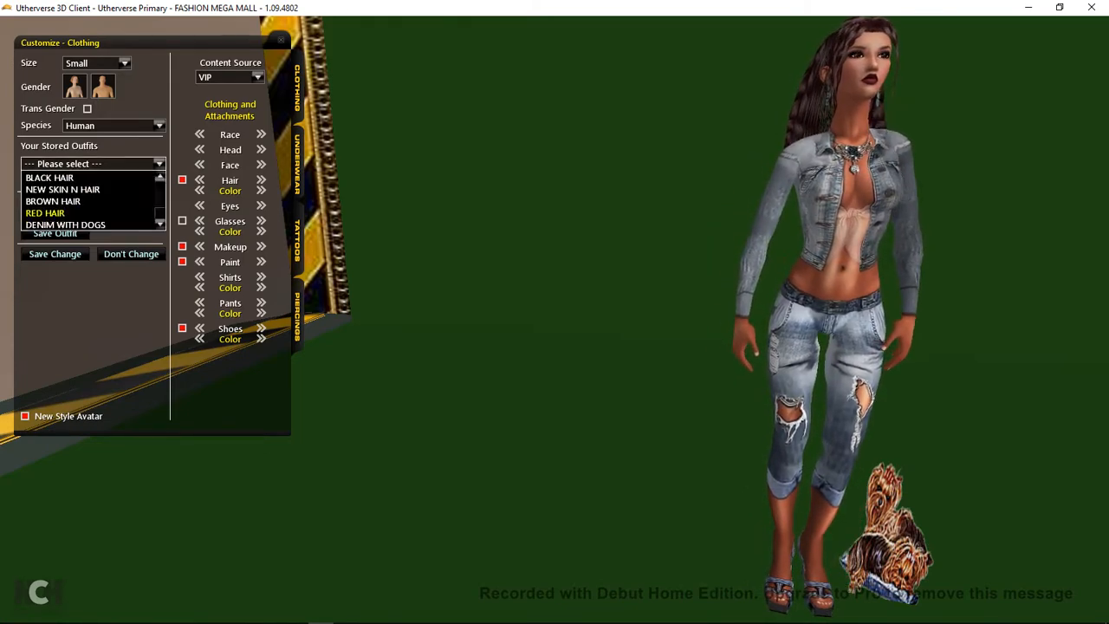
pyautogui.click(66, 225)
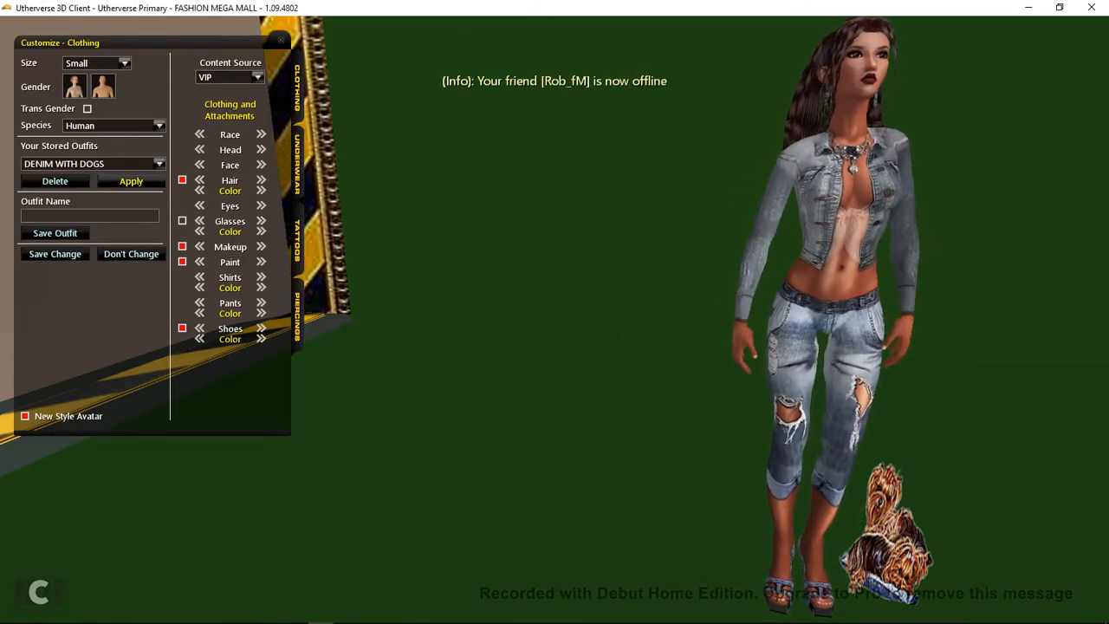